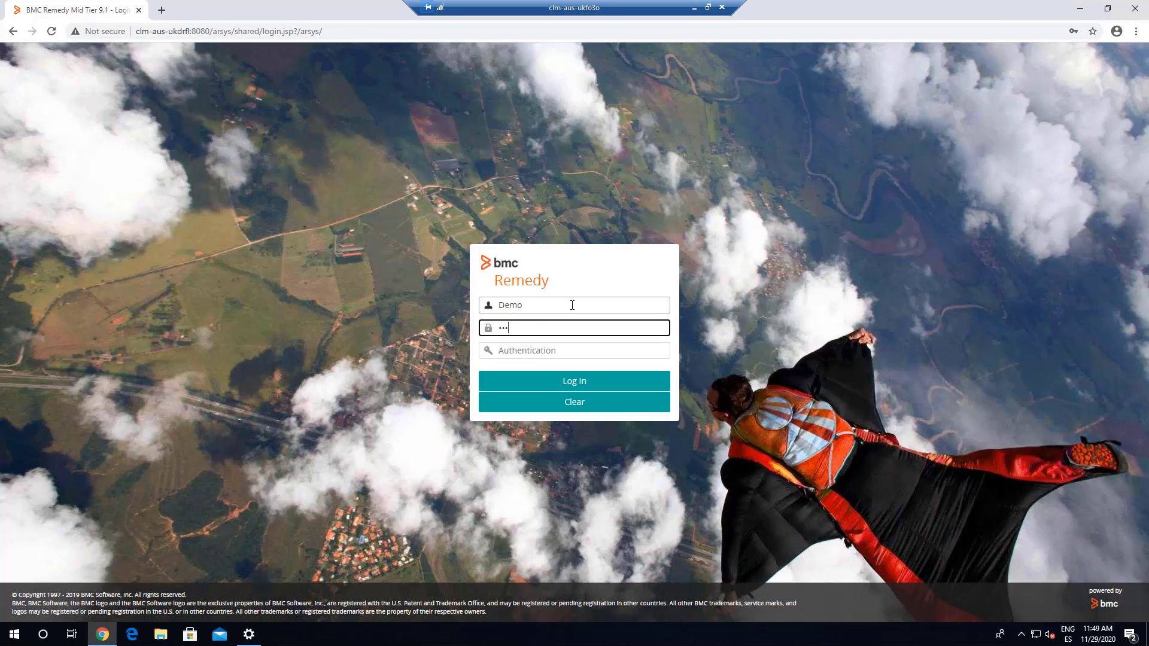
Step: Sign into Mid Tier, dismiss the console launcher list, and log out of Atrium Core Console
left_click(574, 381)
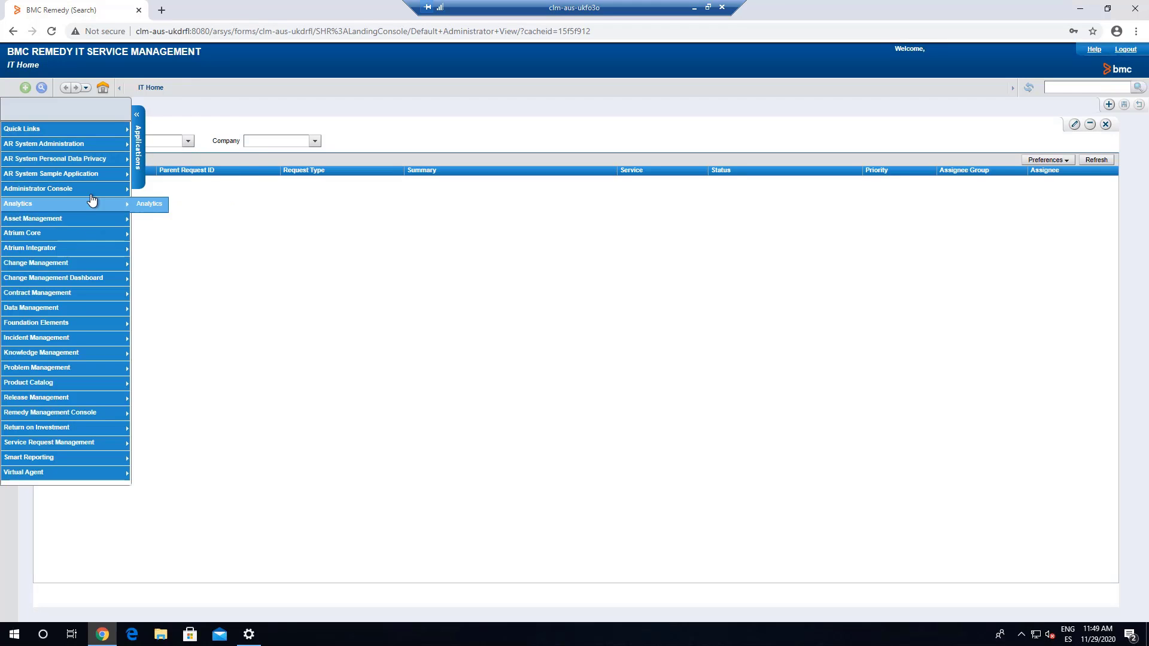
mouse_move(66, 218)
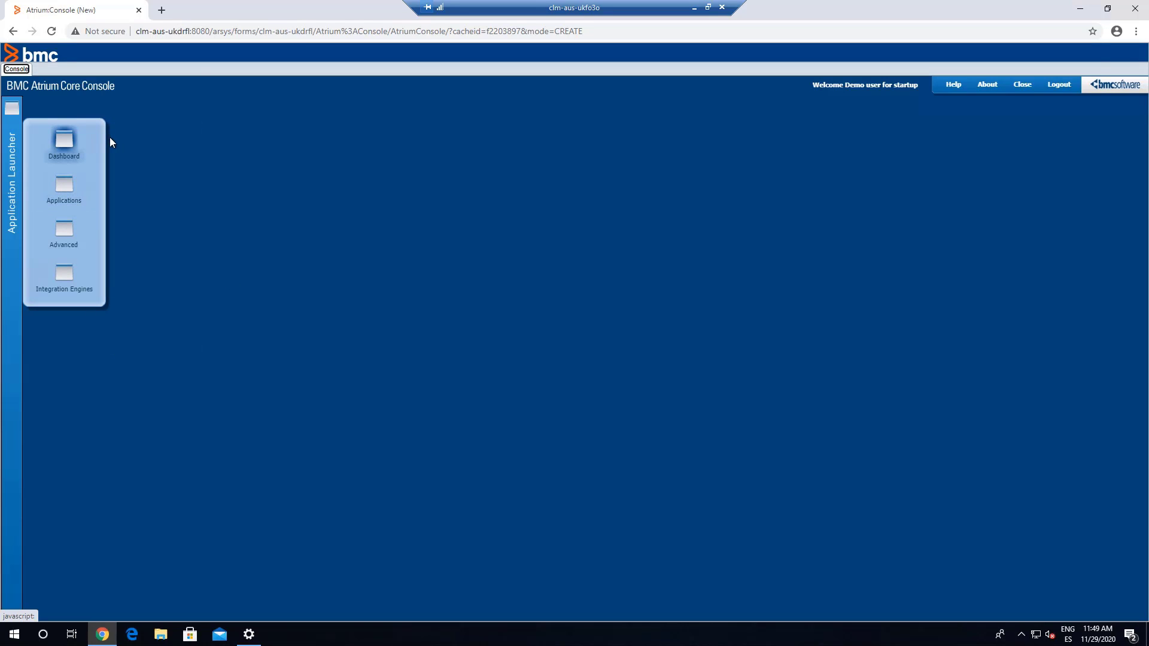
left_click(63, 189)
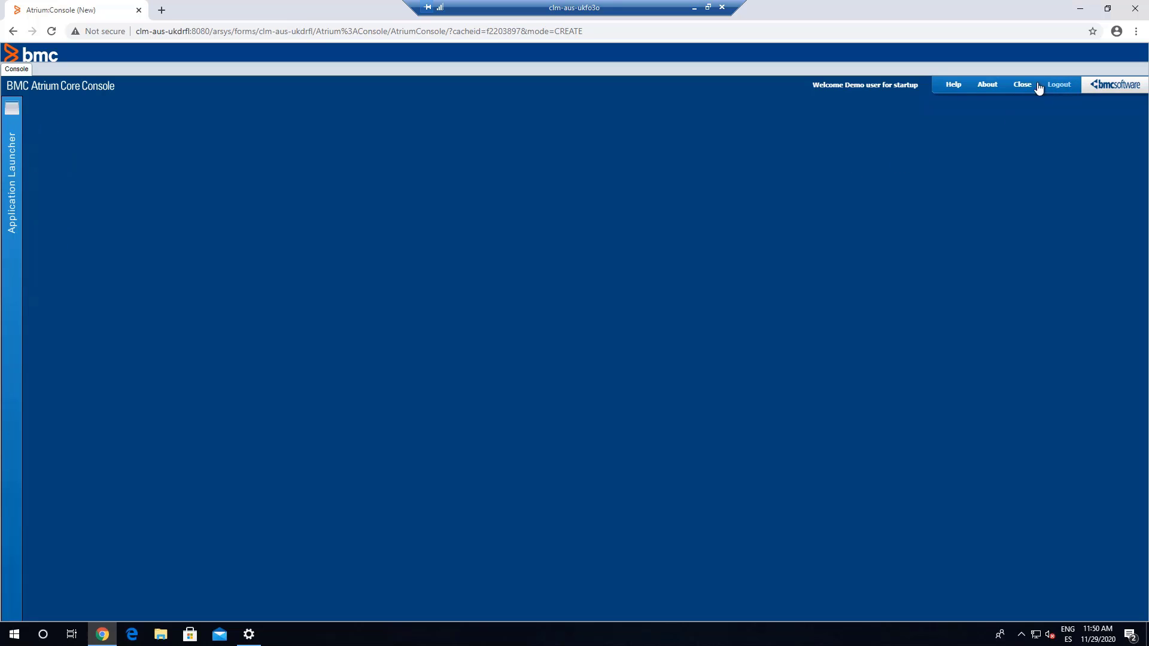
mouse_move(1059, 90)
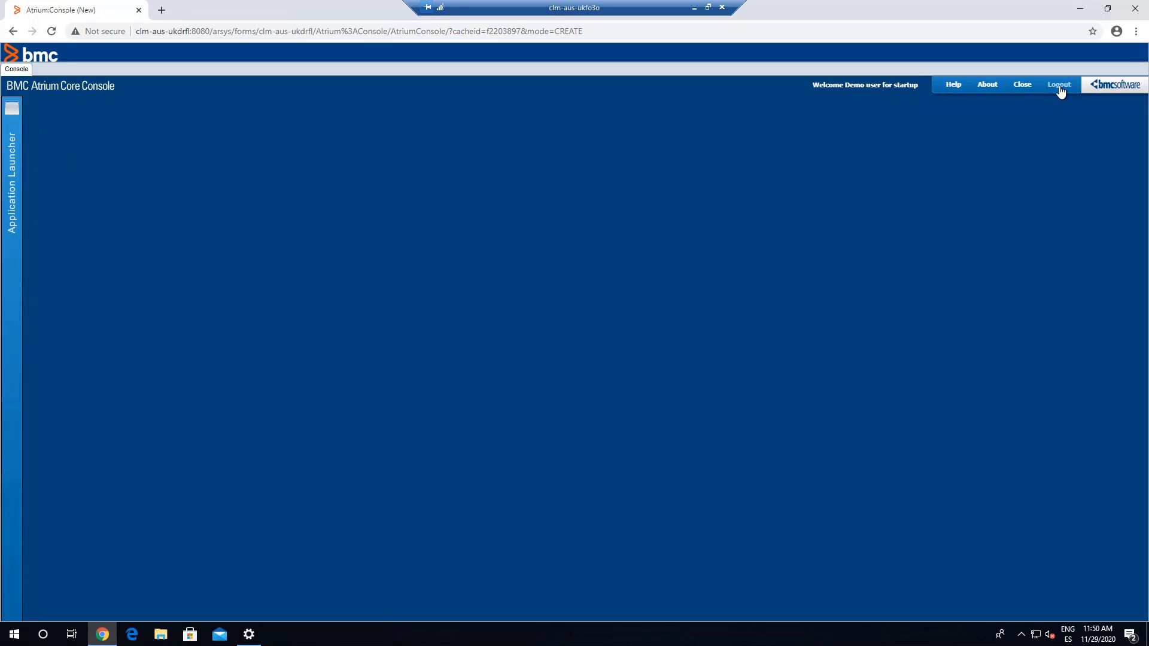
left_click(1059, 84)
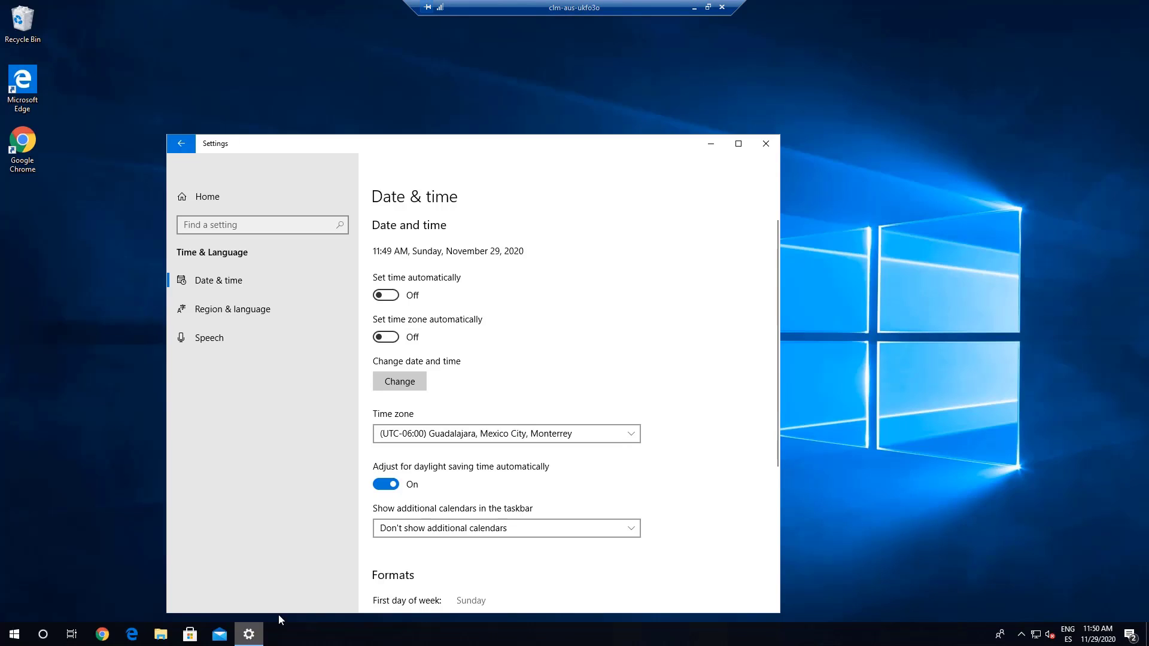
Step: Change the Windows system date to January 29, 2021 and close Settings
left_click(399, 382)
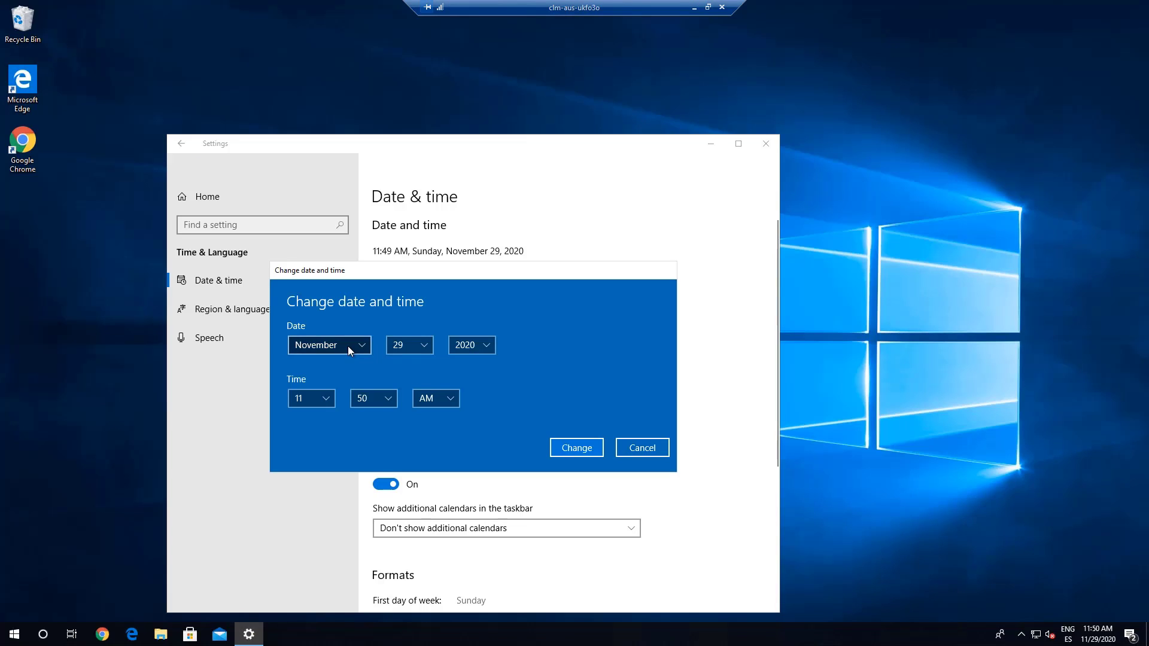
left_click(328, 345)
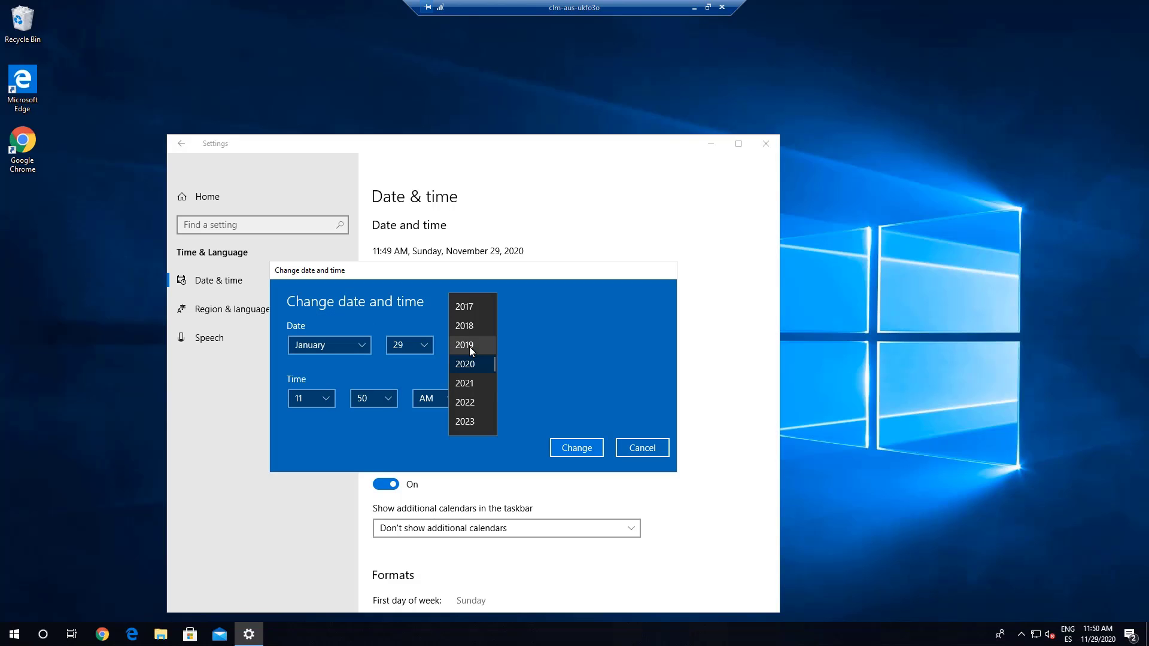
left_click(465, 382)
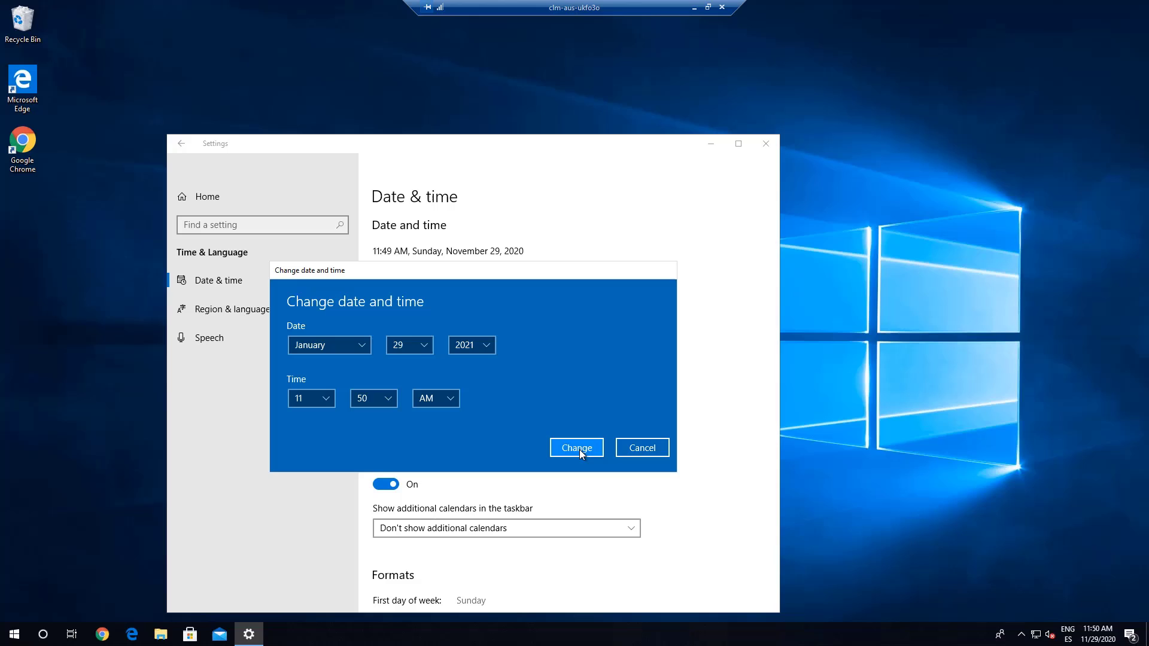
left_click(577, 447)
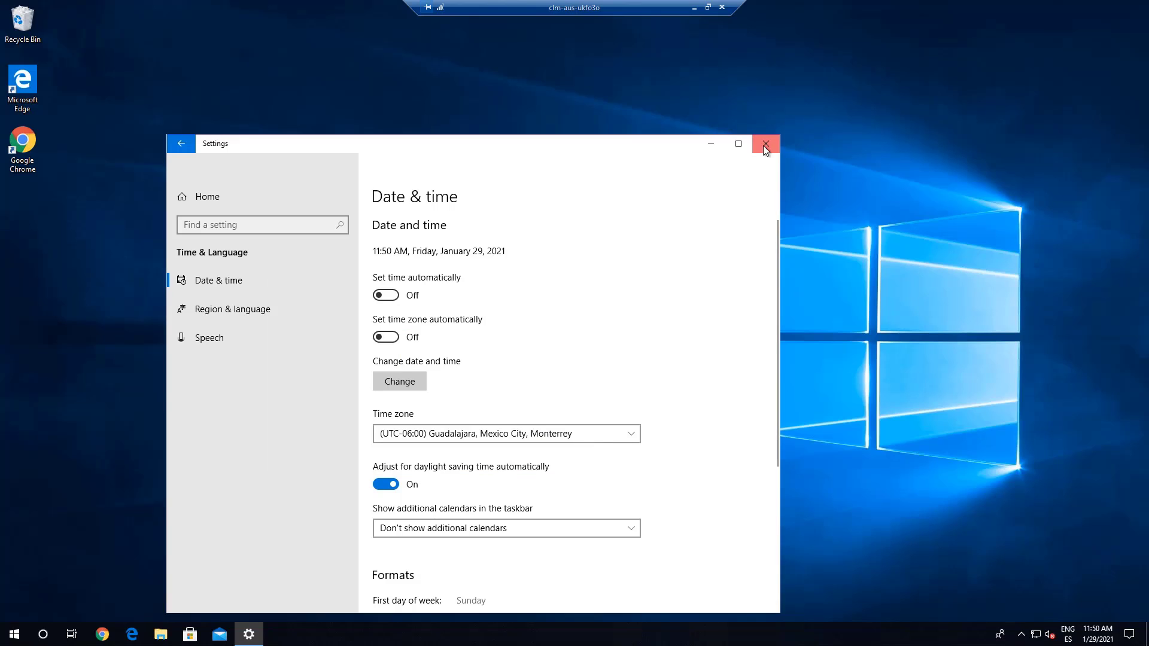
left_click(765, 144)
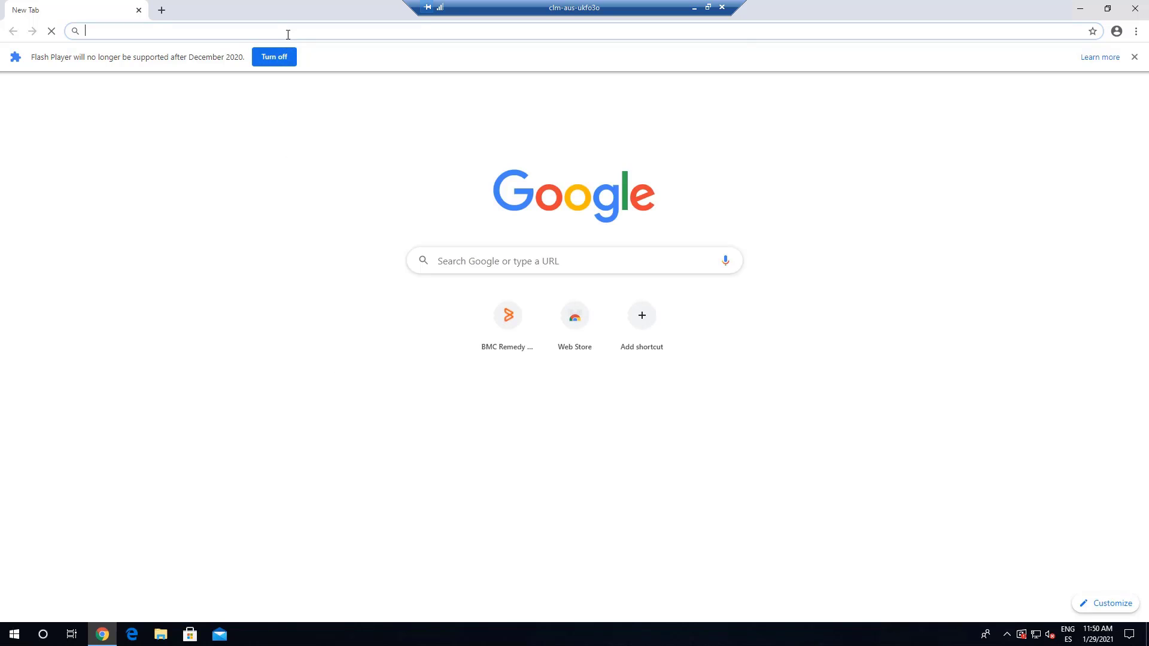
Step: Open the Mid Tier login page and sign in with the Demo account
left_click(508, 316)
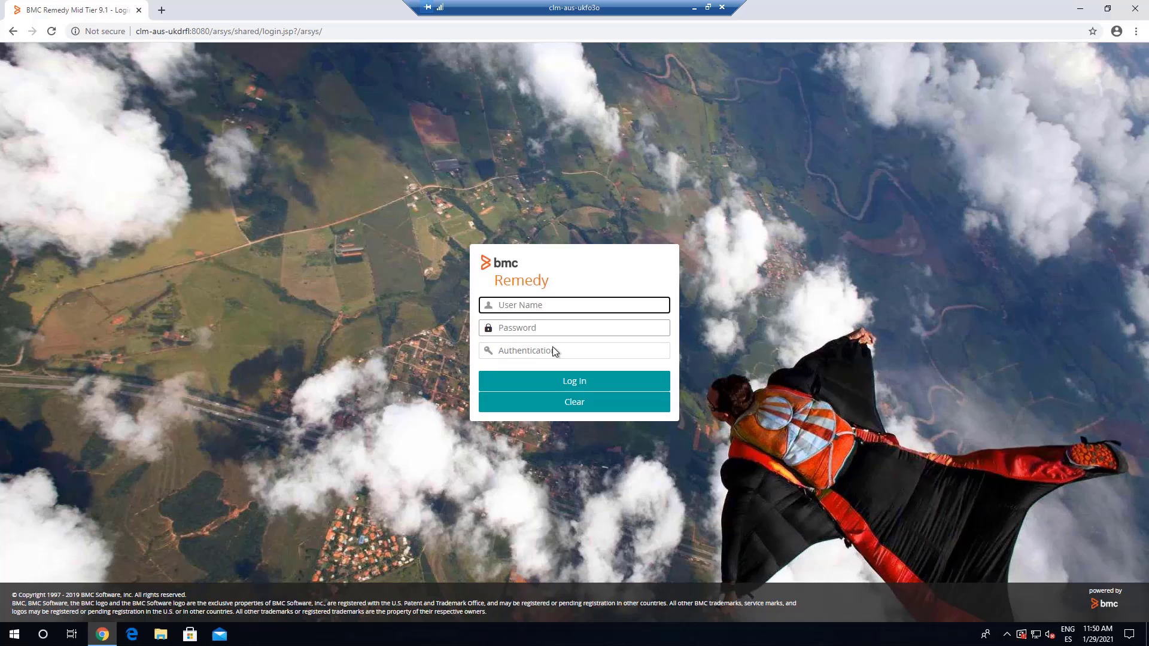
type("Demo")
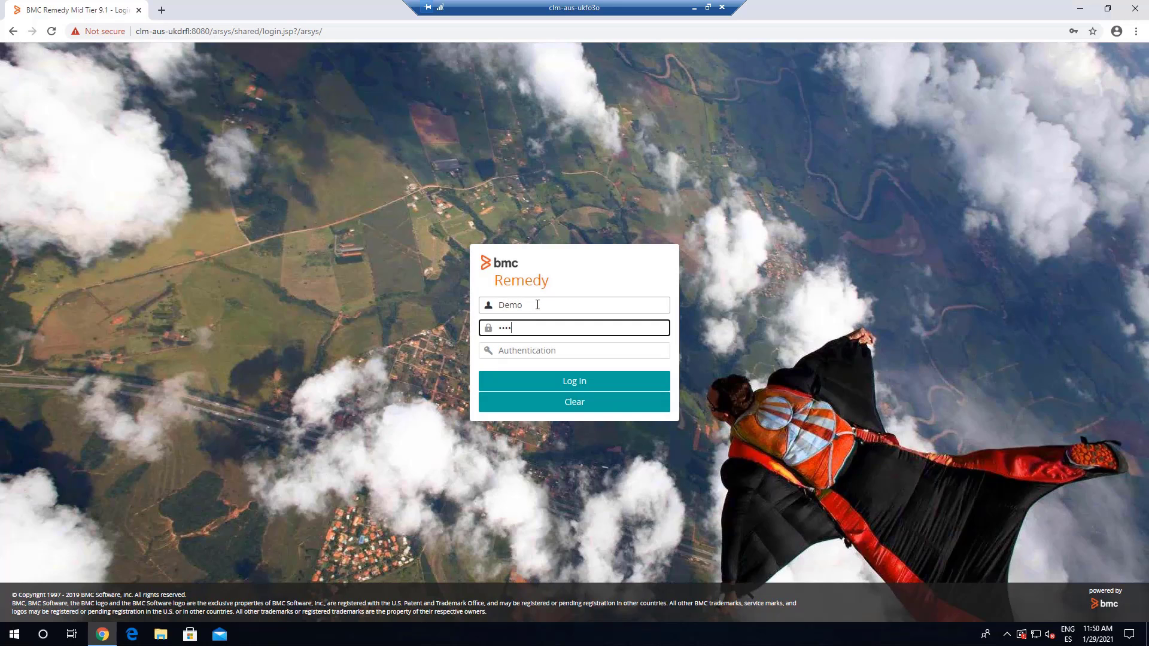
left_click(574, 380)
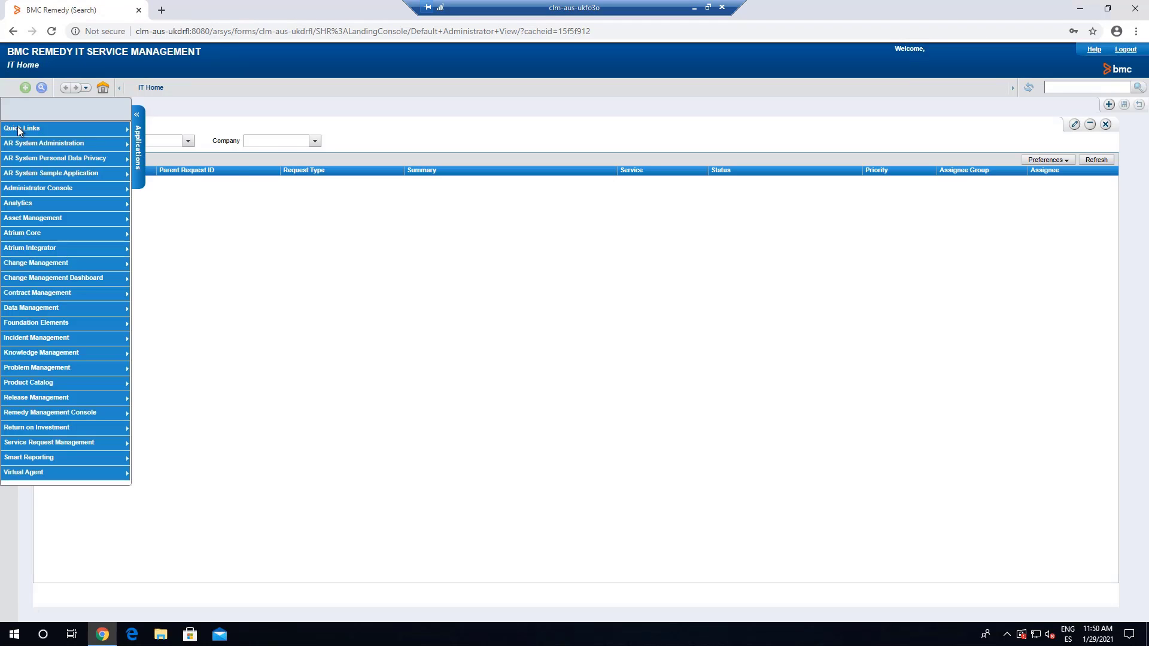
mouse_move(36, 234)
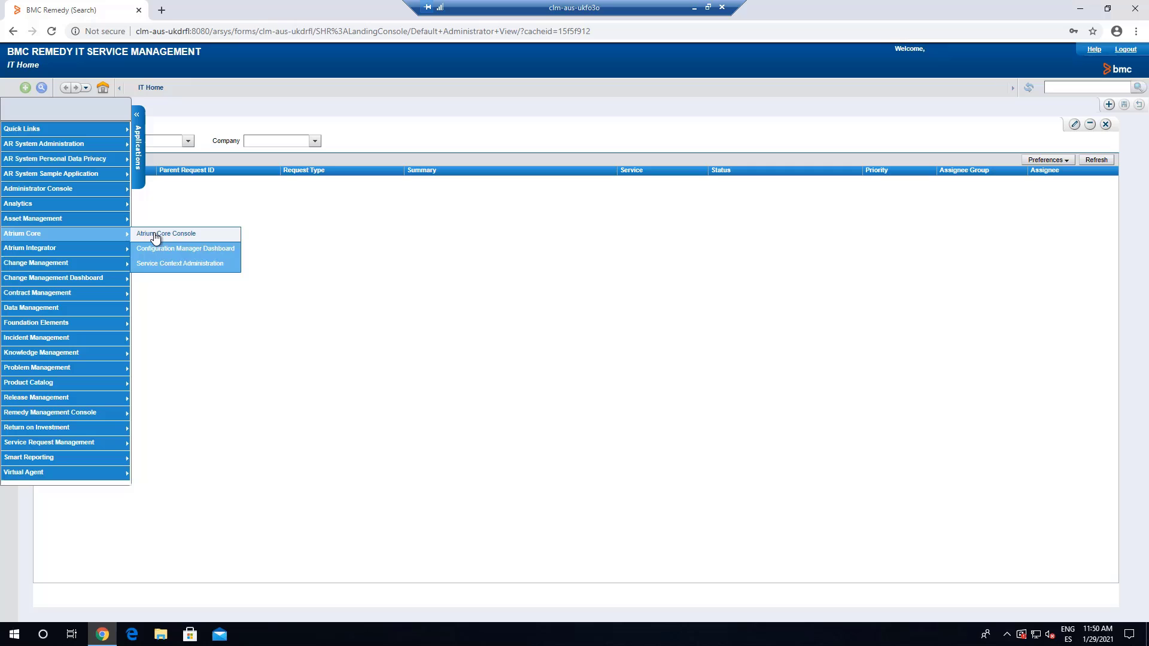
Step: Launch the Atrium Core Console and allow Flash to run for the Remedy server
left_click(165, 233)
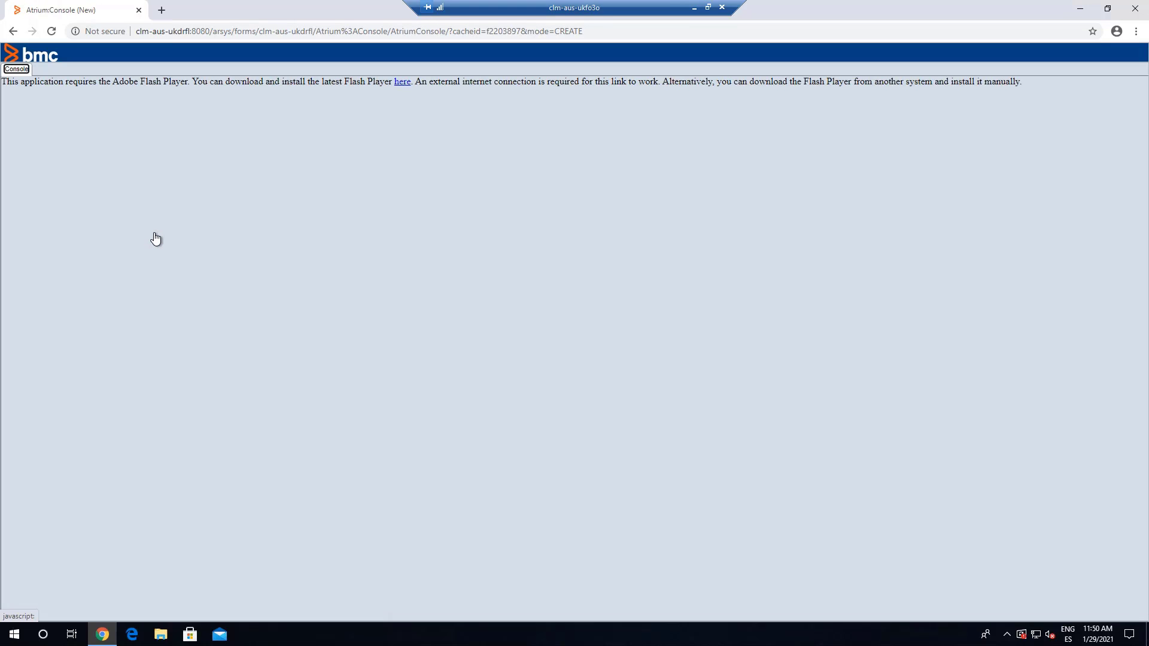
left_click(87, 30)
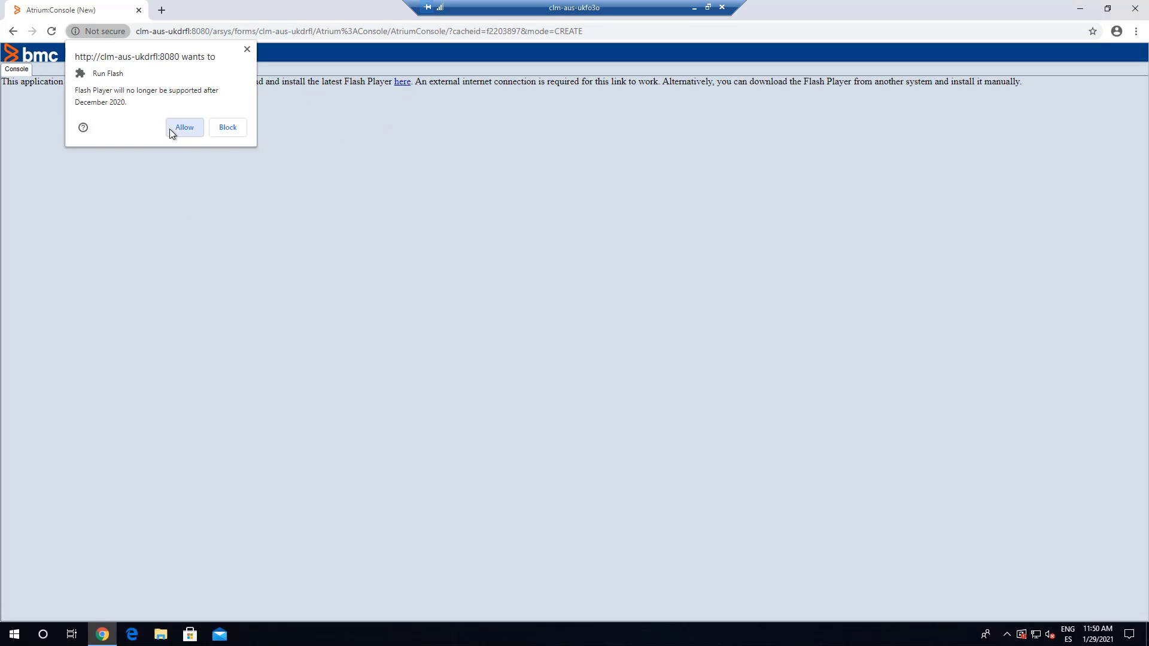
left_click(185, 128)
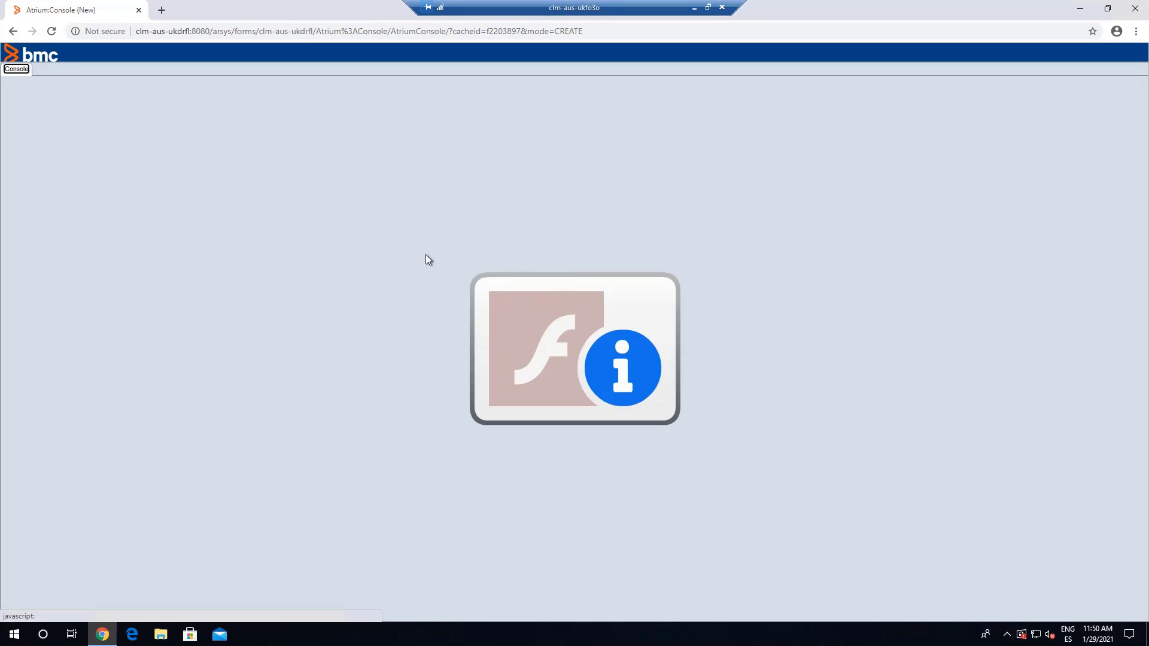
mouse_move(571, 331)
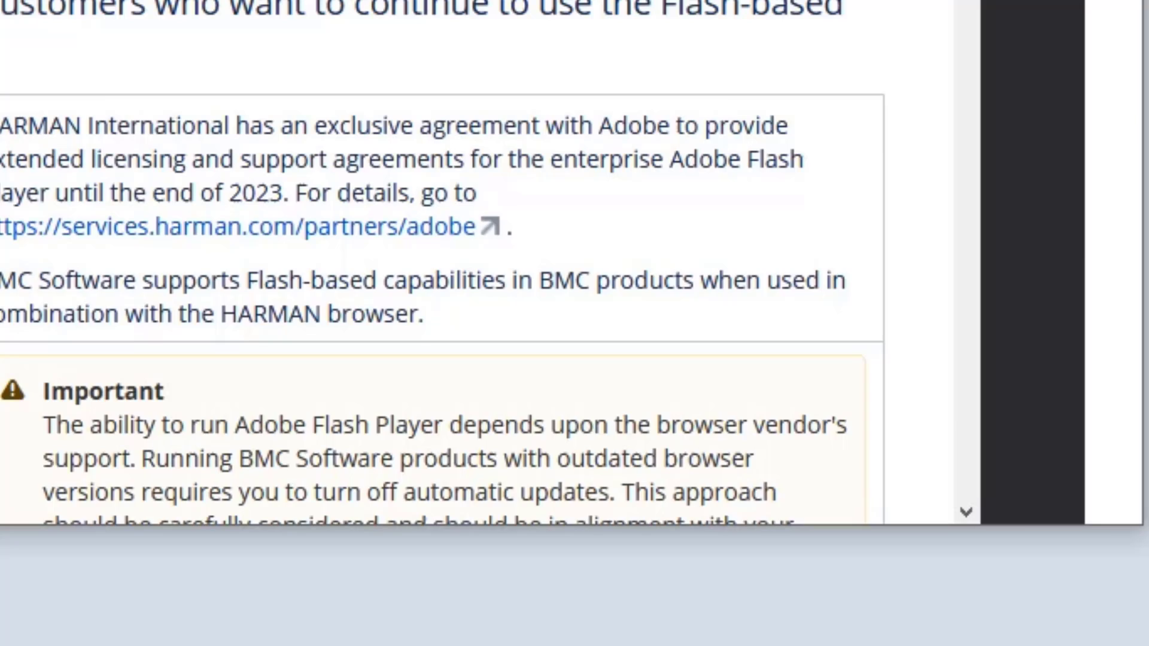
Step: Copy the EnableAllowList and first AllowListUrlPattern lines from the example configuration
scroll("down", 3)
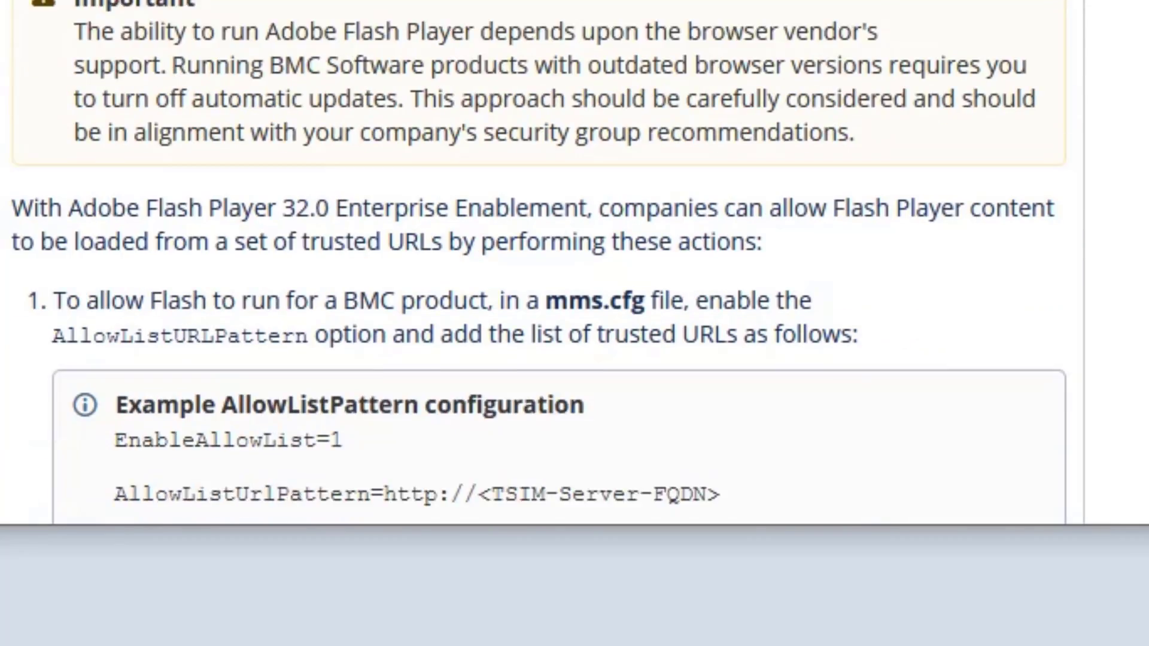
scroll("down", 3)
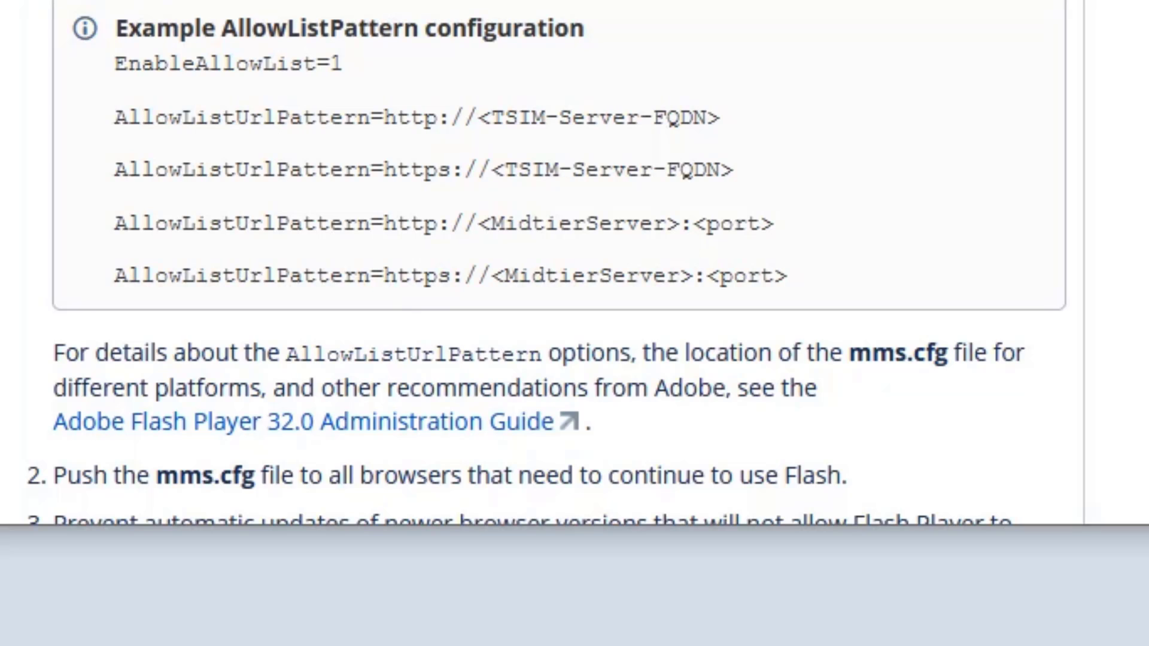
mouse_move(417, 89)
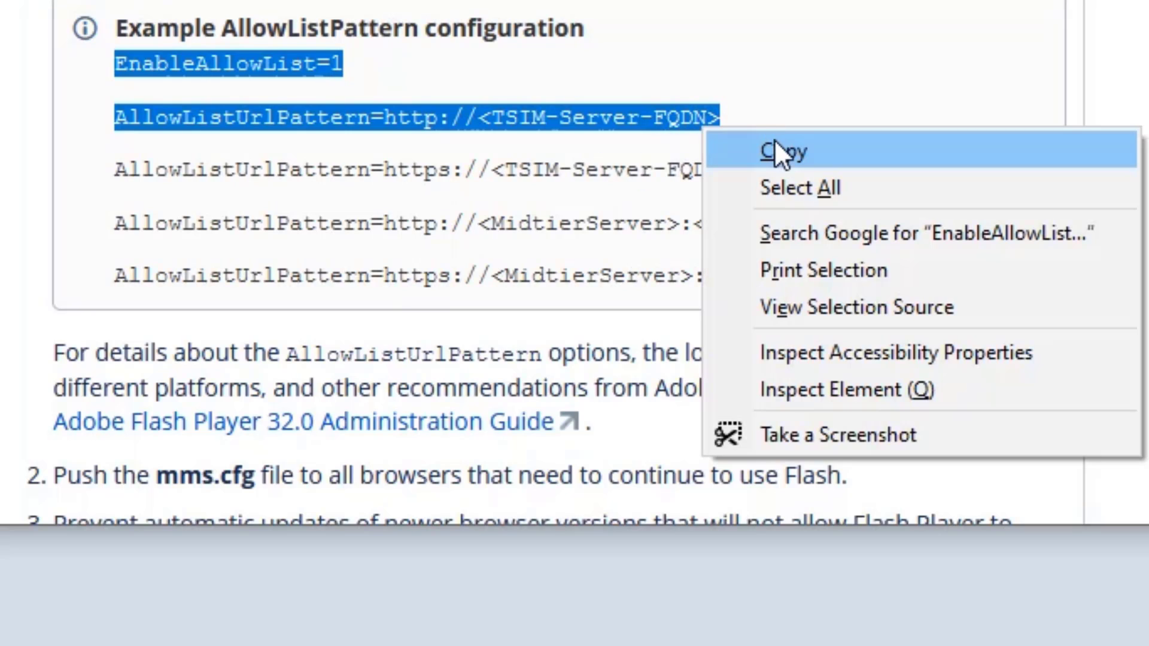
left_click(778, 150)
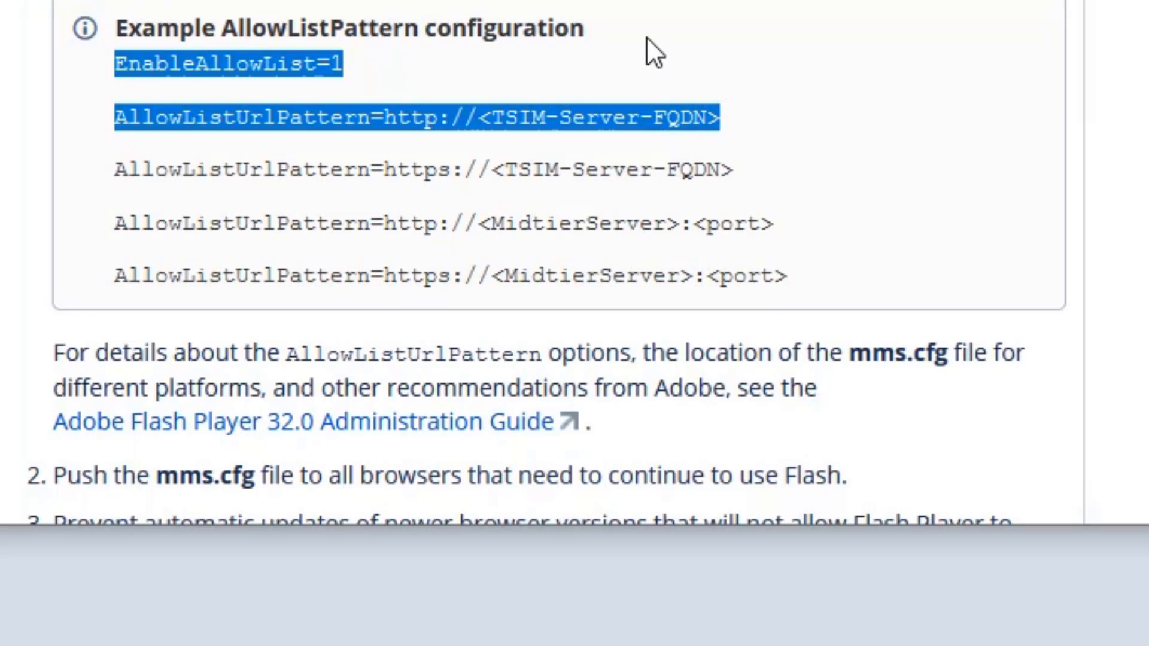
mouse_move(422, 141)
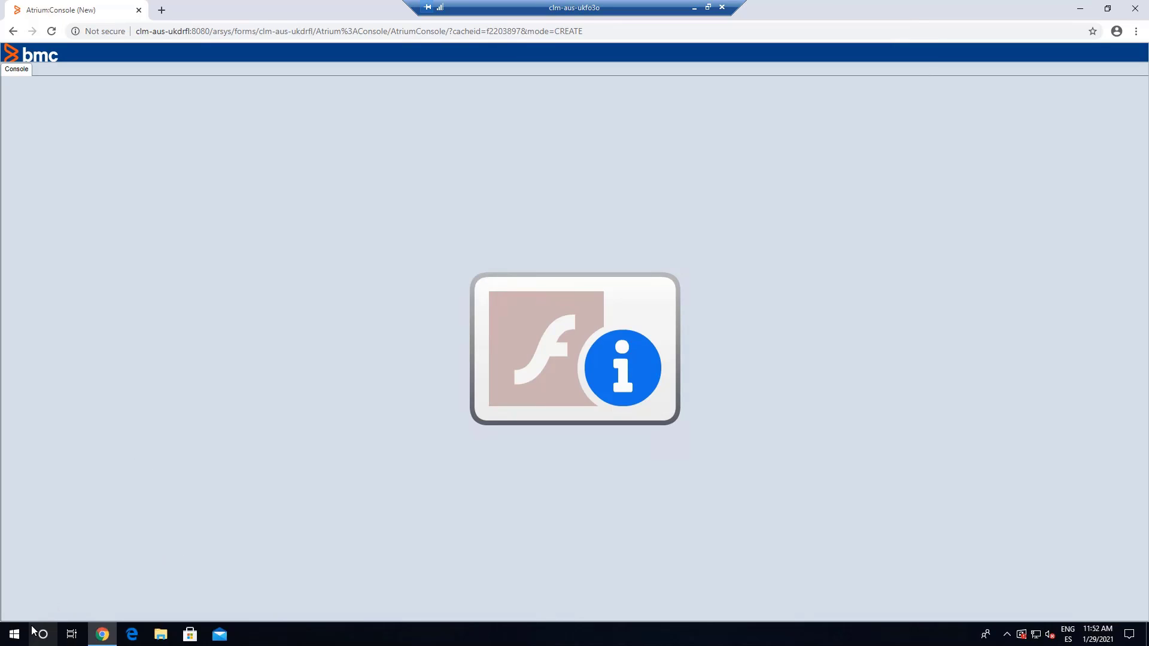
Step: In Notepad, add .bmc.com after the host name in the second AllowListUrlPattern line
left_click(15, 633)
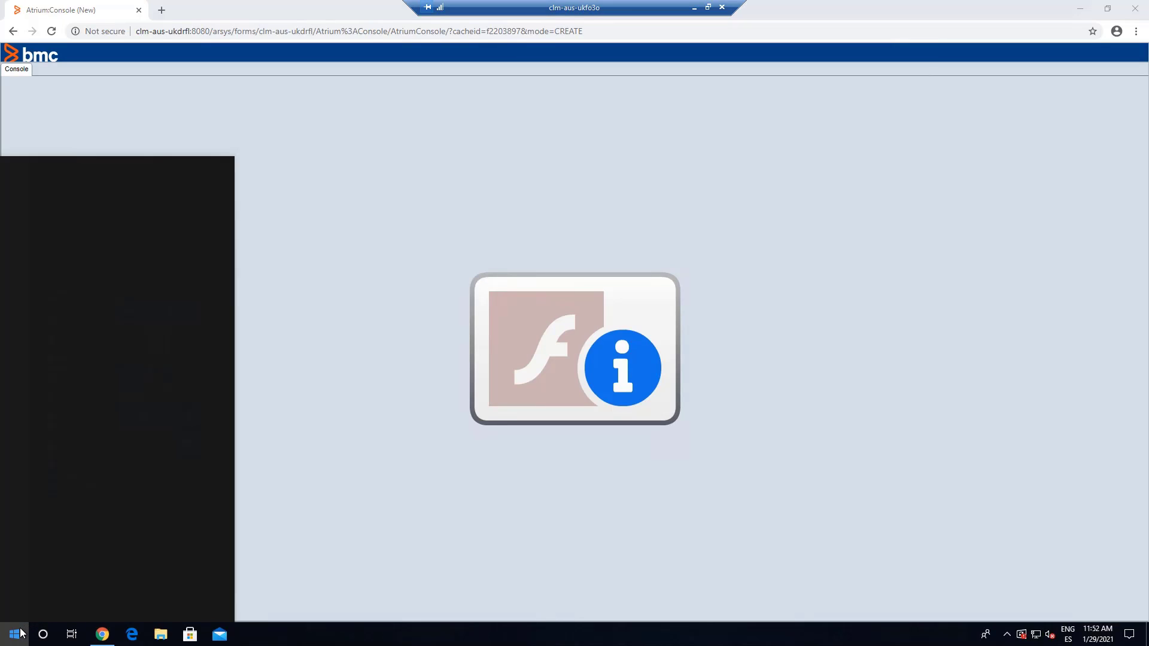
type("notepad")
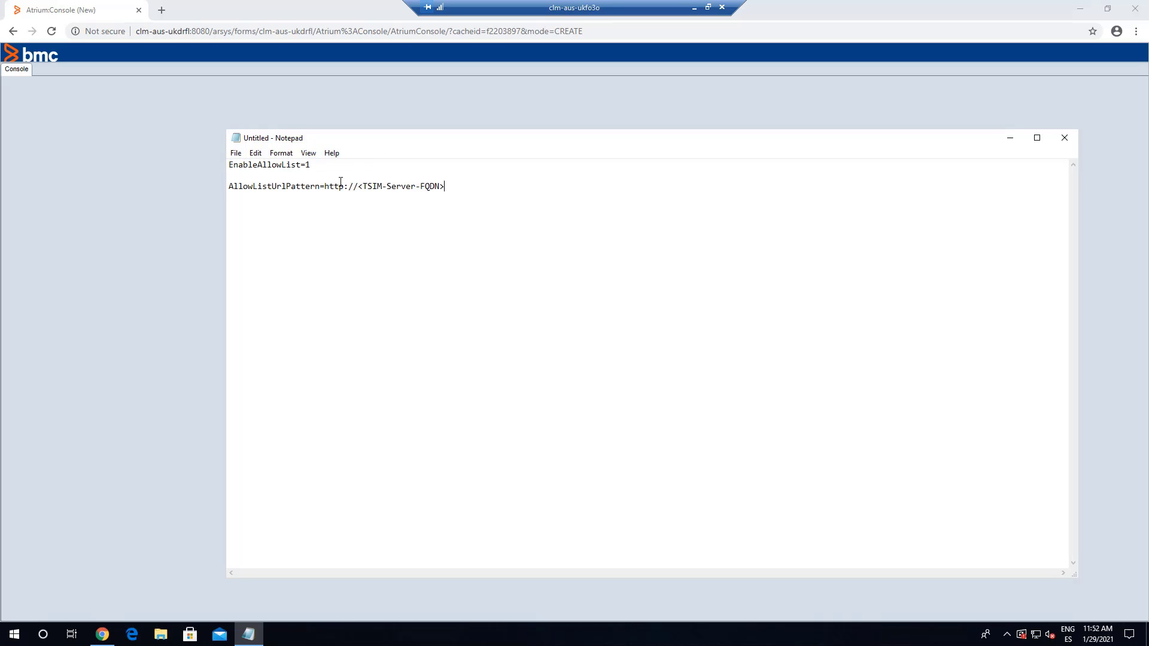
mouse_move(238, 49)
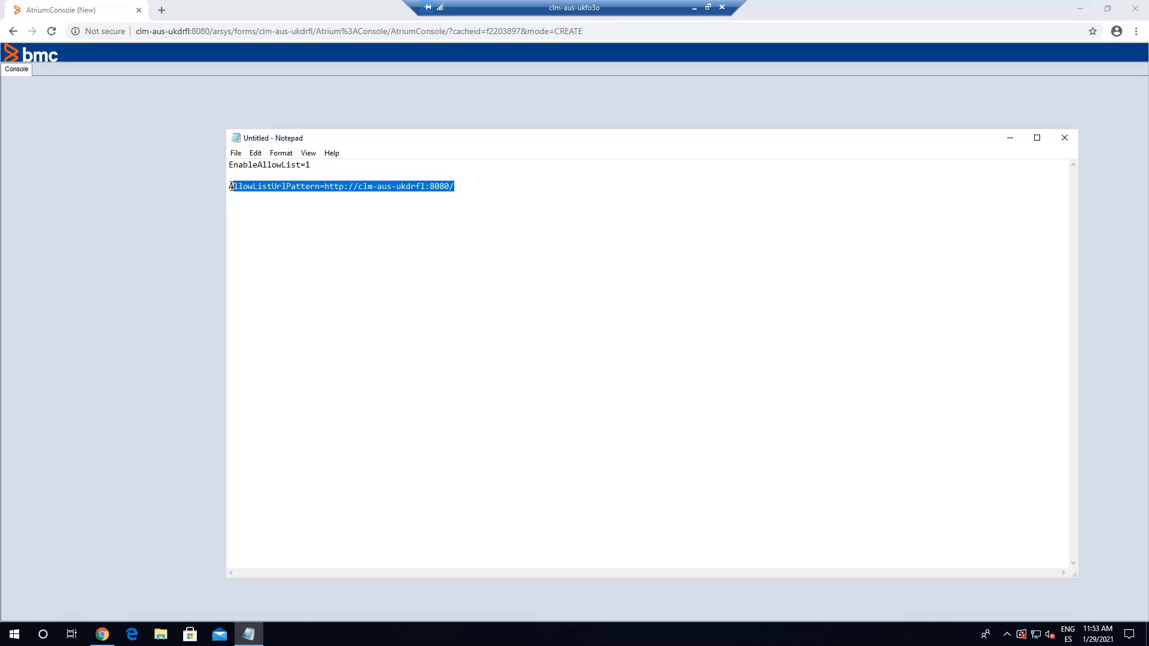
left_click(470, 188)
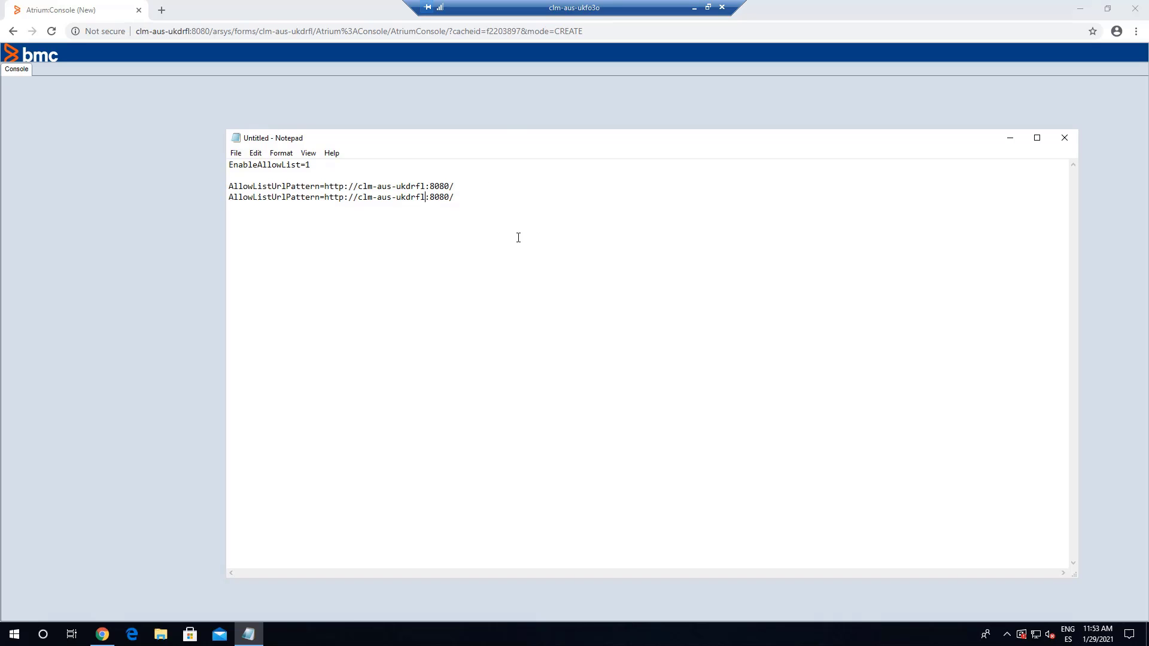
type(".bmc.co")
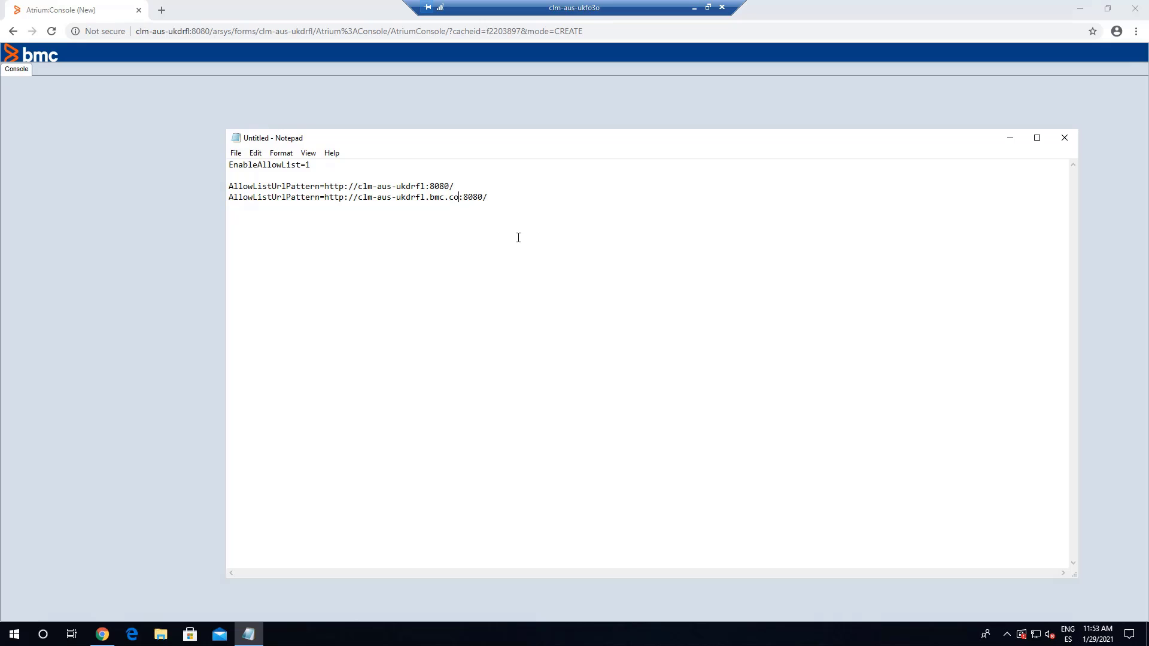
type("m")
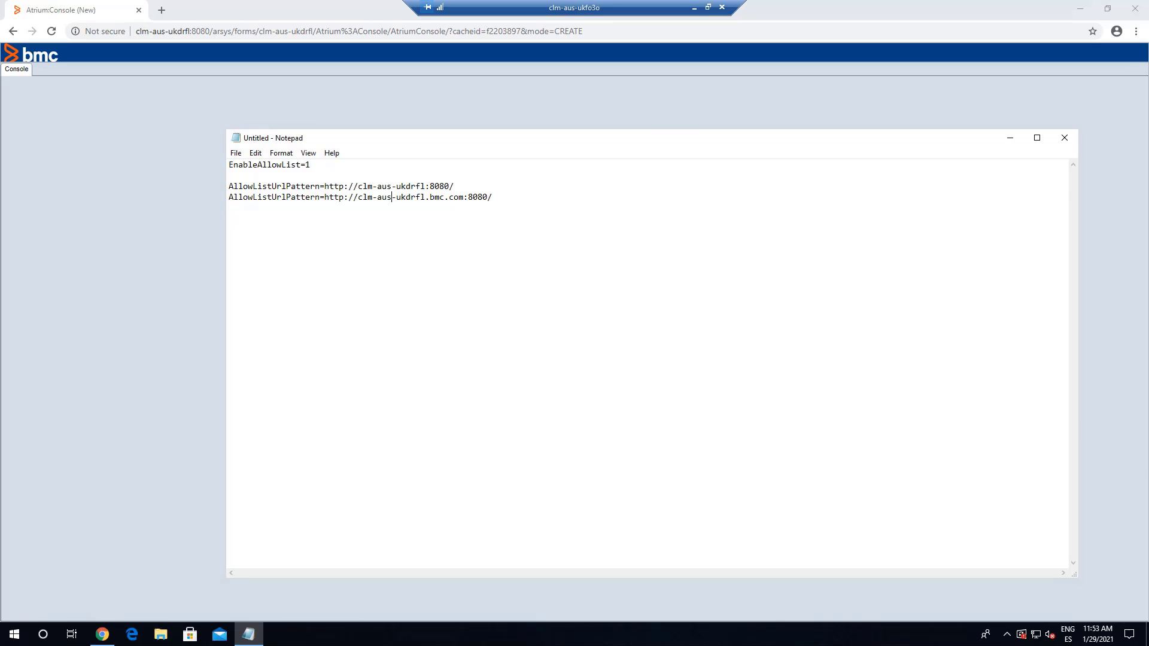
mouse_move(647, 589)
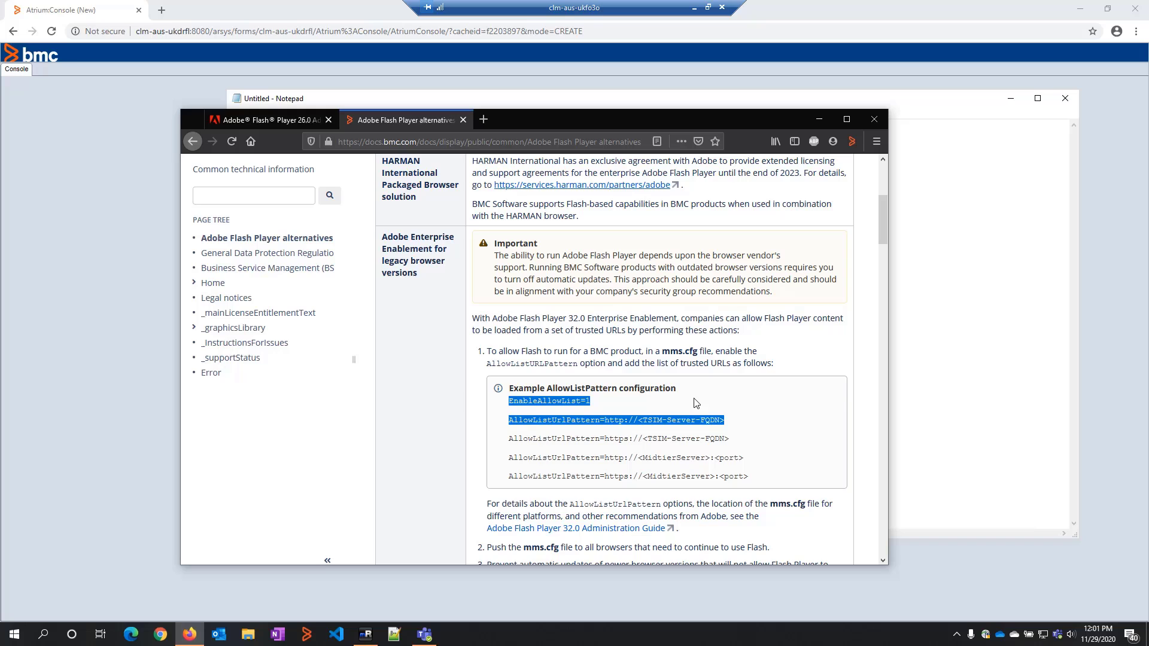
Step: Scroll the Flash alternatives page down to the Adobe Administration Guide link
scroll("down", 3)
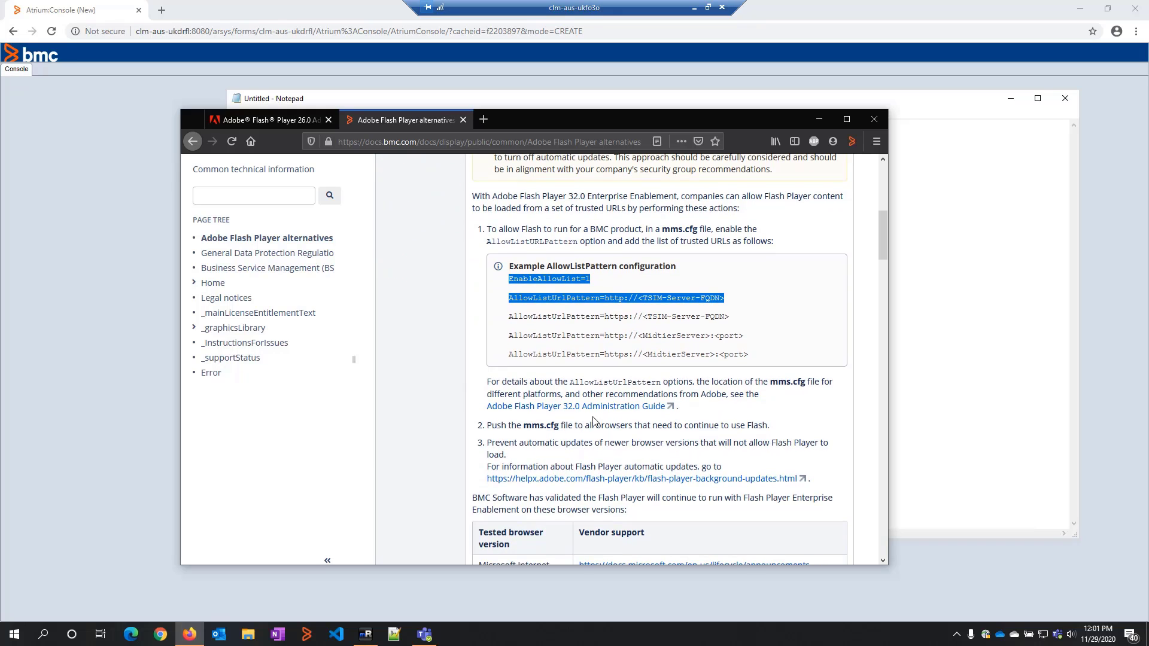
mouse_move(366, 218)
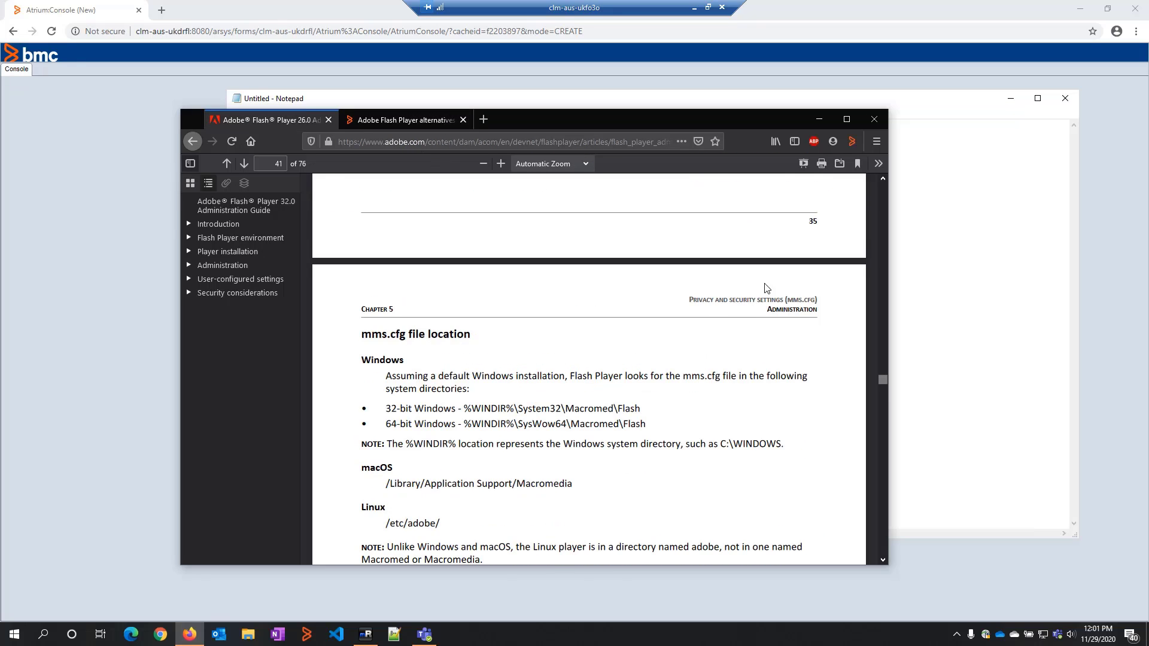
Step: Highlight the Windows and Google Chrome mms.cfg location headings in the Administration Guide
scroll("down", 3)
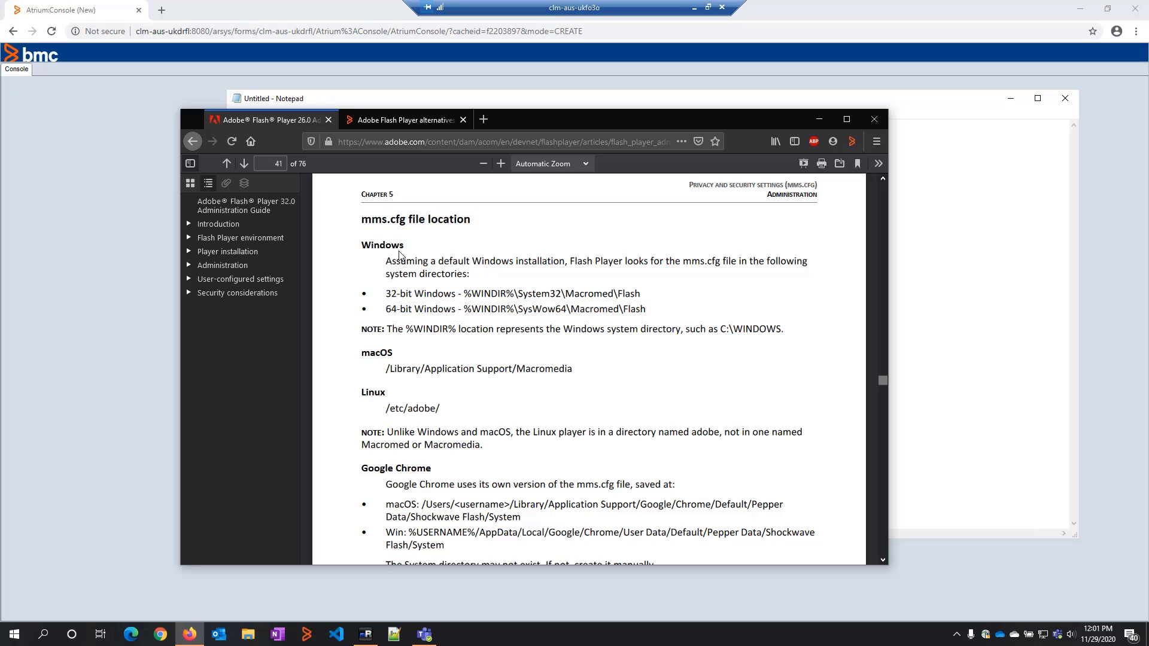
double_click(383, 245)
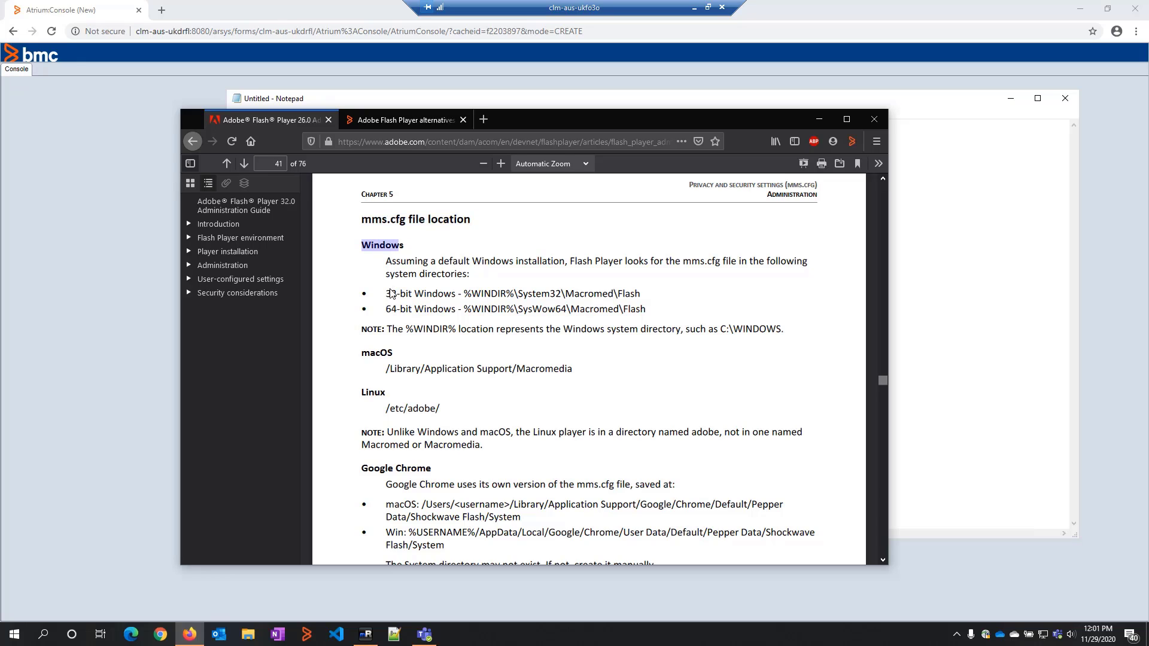
mouse_move(396, 362)
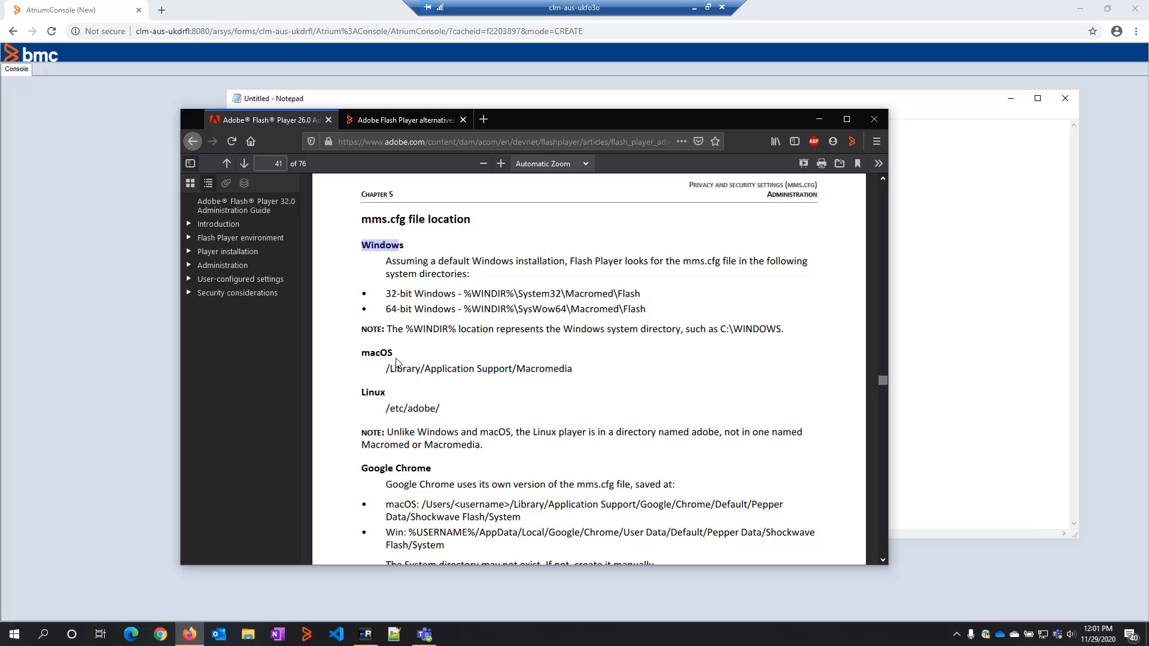
scroll("down", 3)
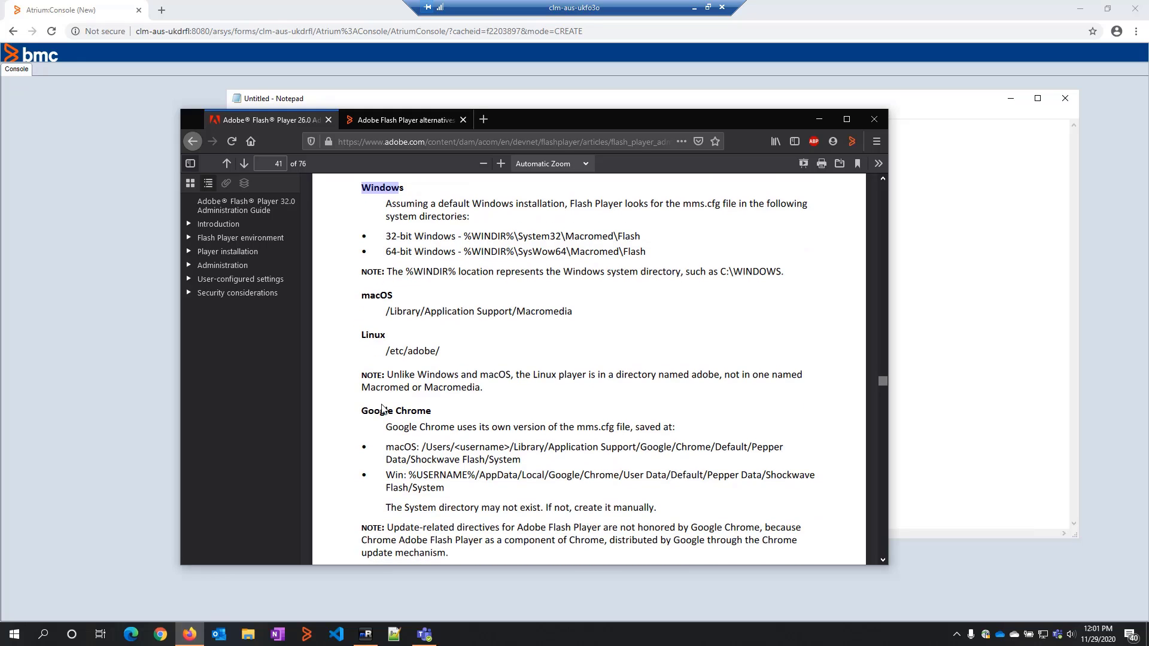
double_click(376, 411)
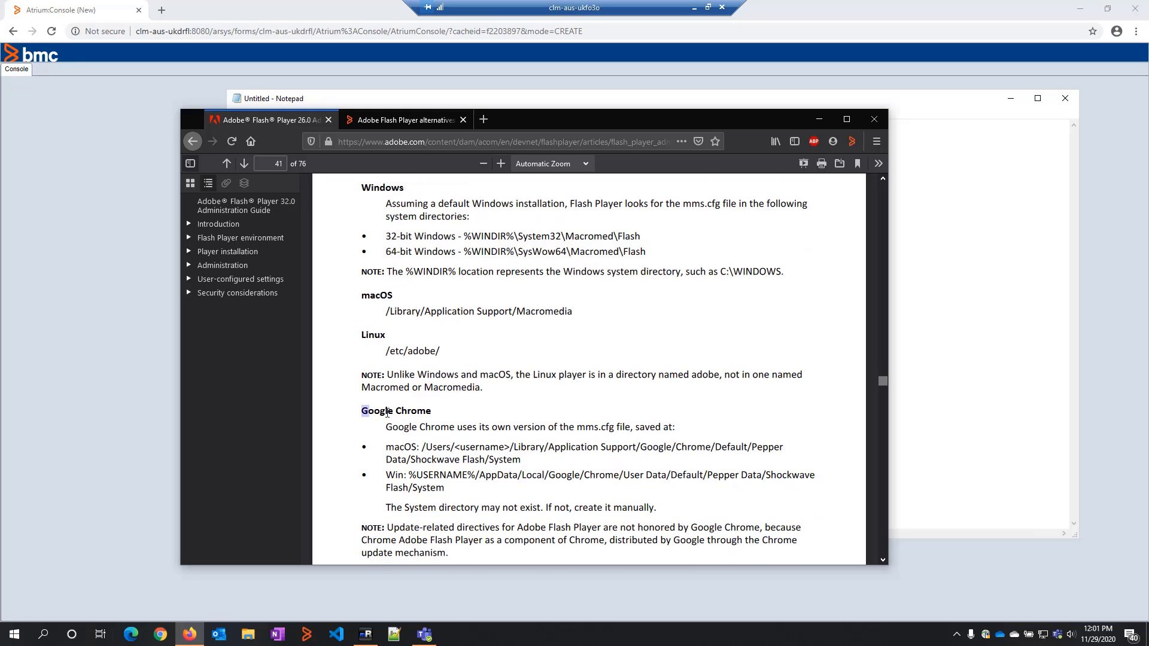
double_click(382, 411)
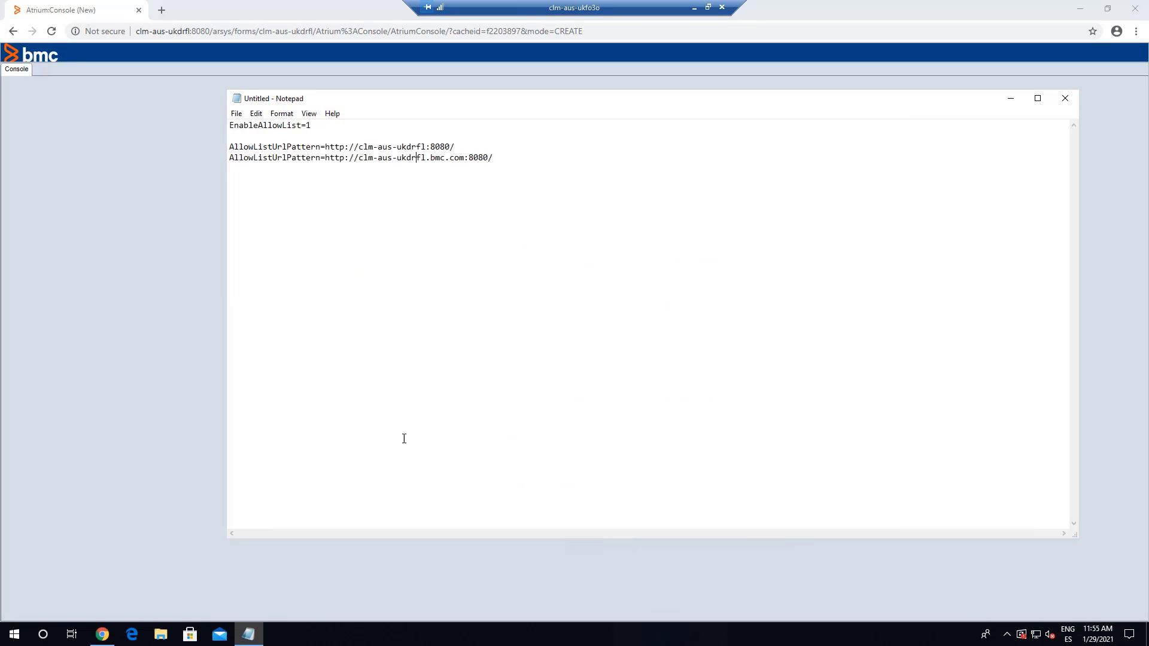
Step: Create a System folder in Chrome's Pepper Data Shockwave Flash, open it, and select its path
left_click(160, 634)
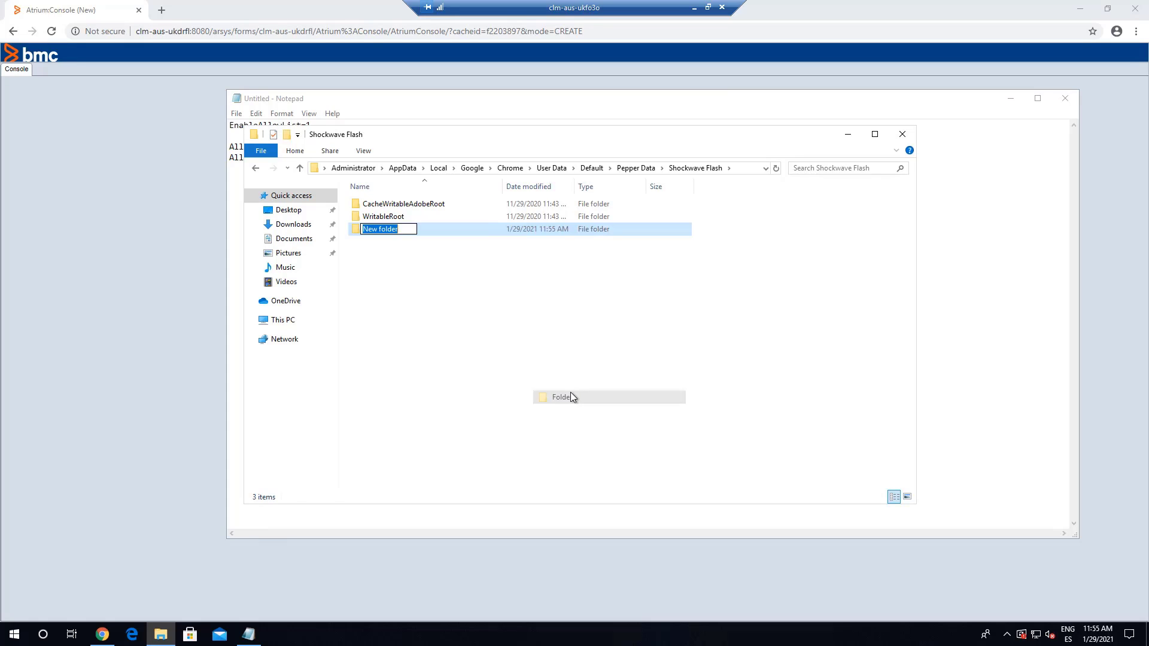
type("System")
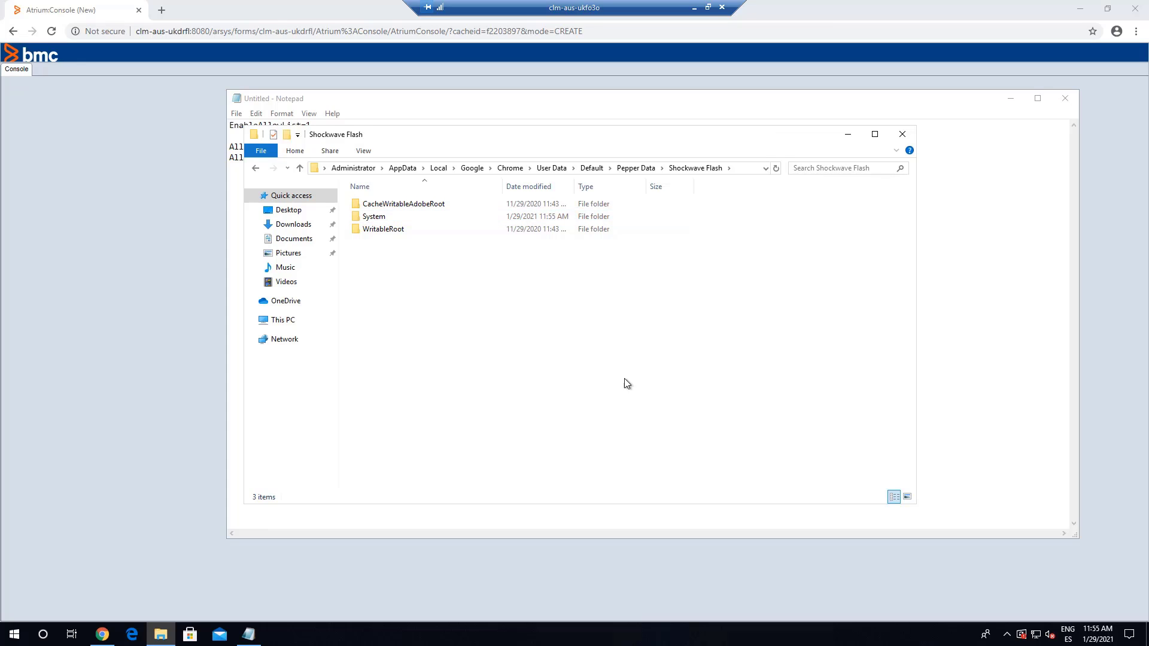
double_click(373, 216)
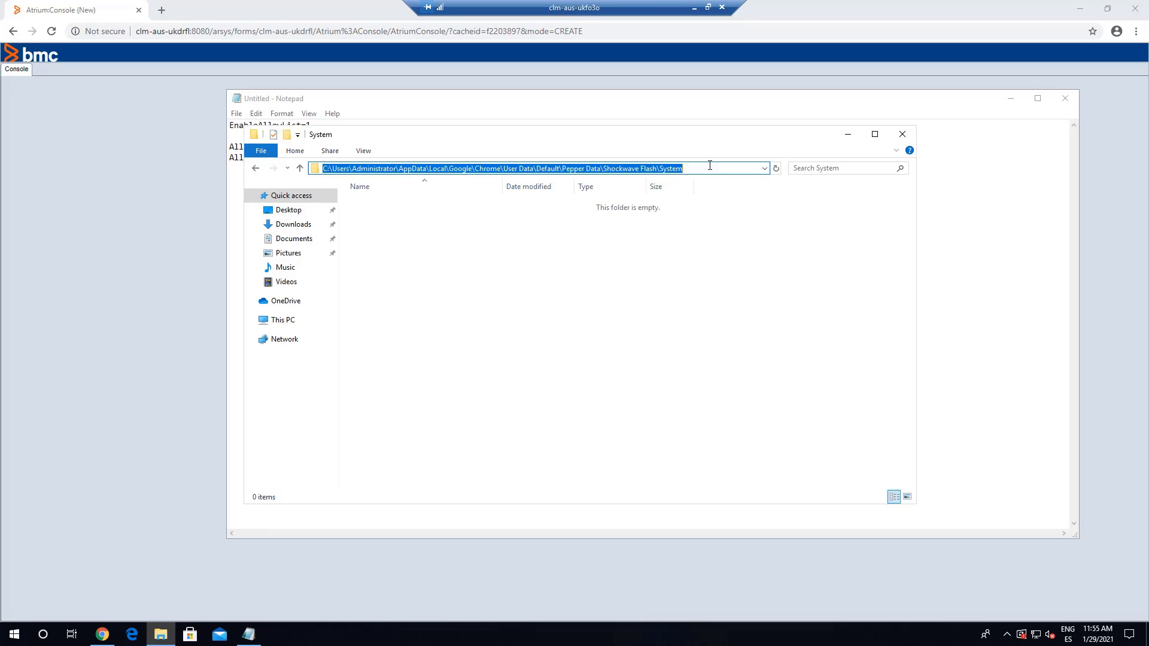
left_click(902, 134)
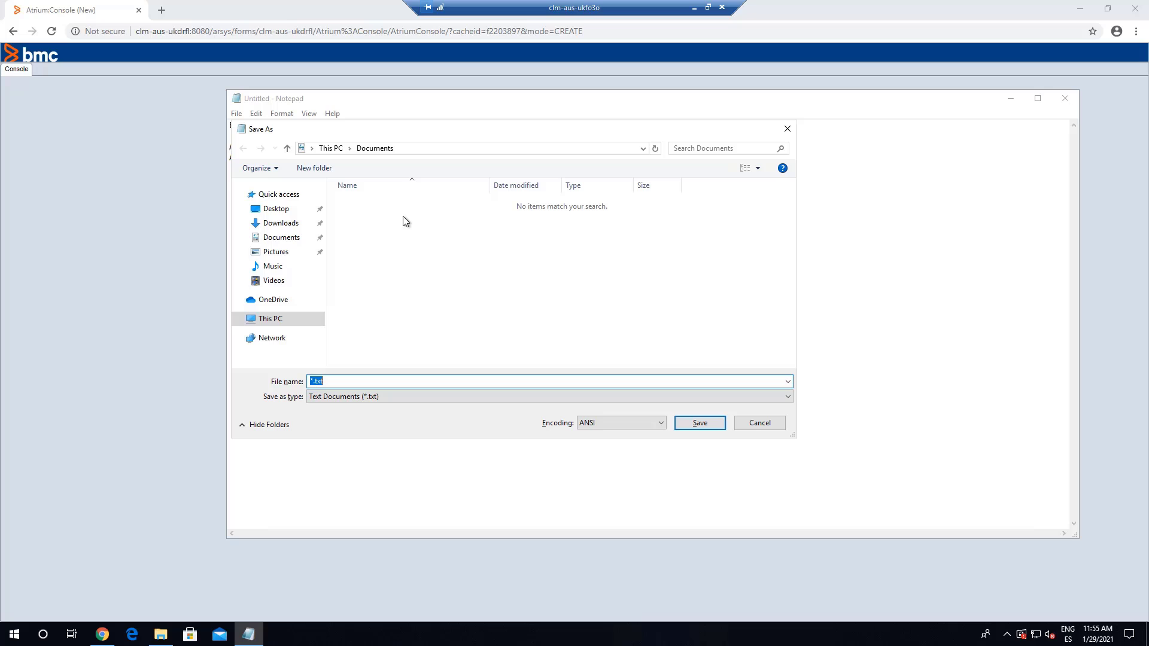
Step: Save the allow-list file as mms.cfg at the pasted System folder path
left_click(476, 149)
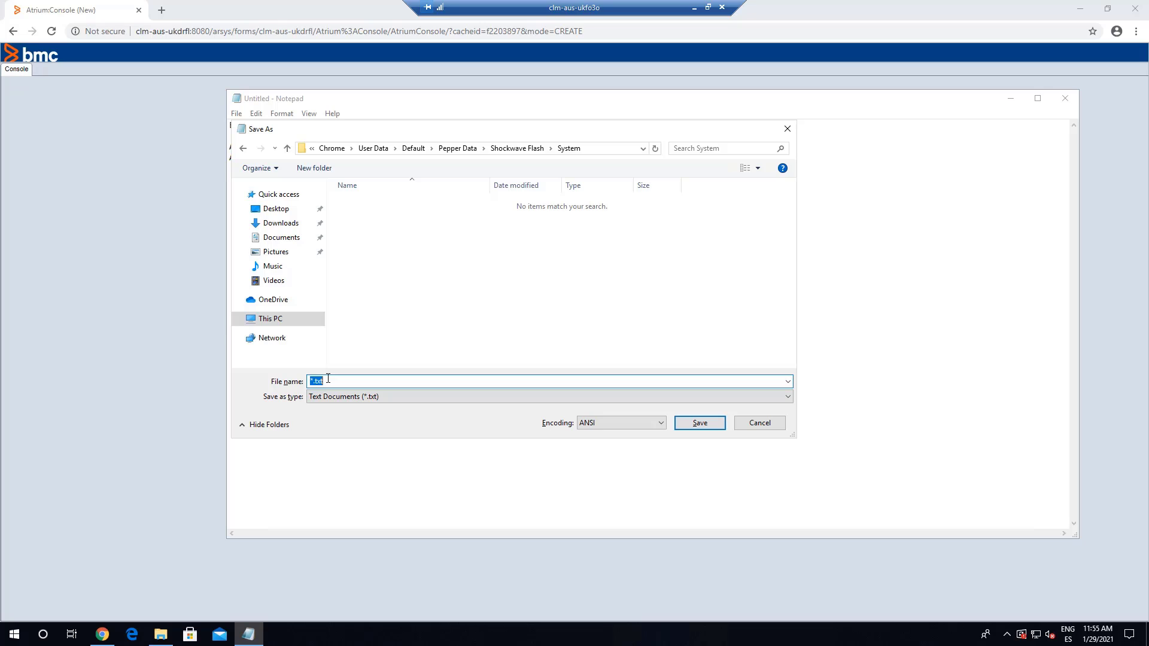
type("mmc")
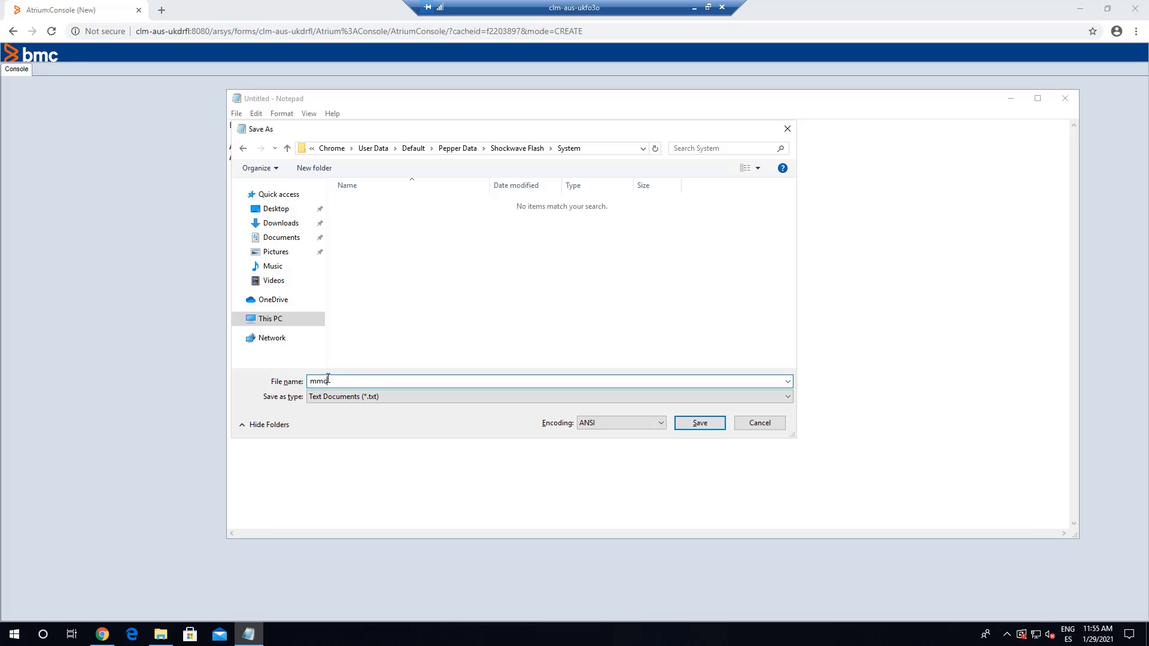
type("kfg")
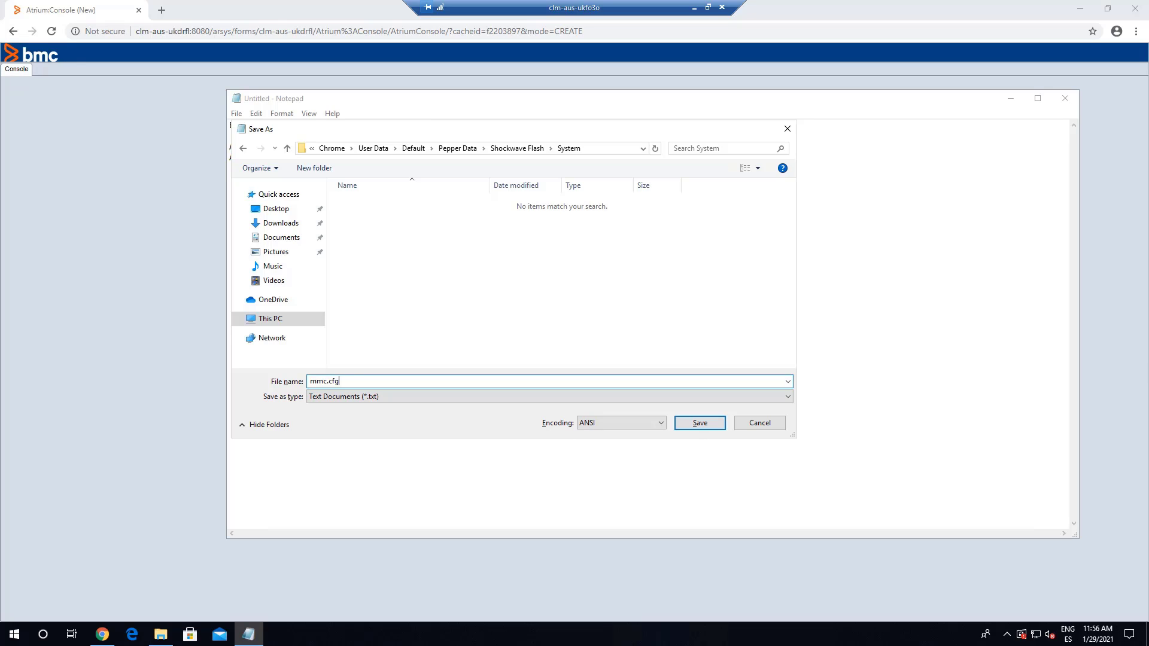
mouse_move(243, 467)
type("s")
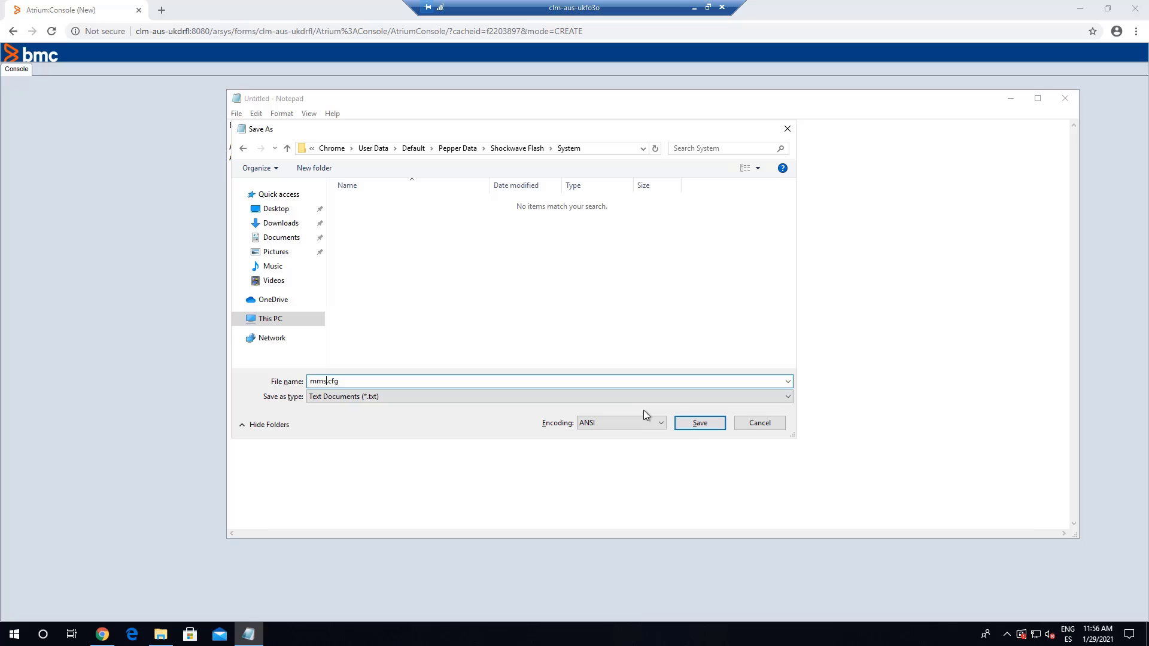
left_click(699, 423)
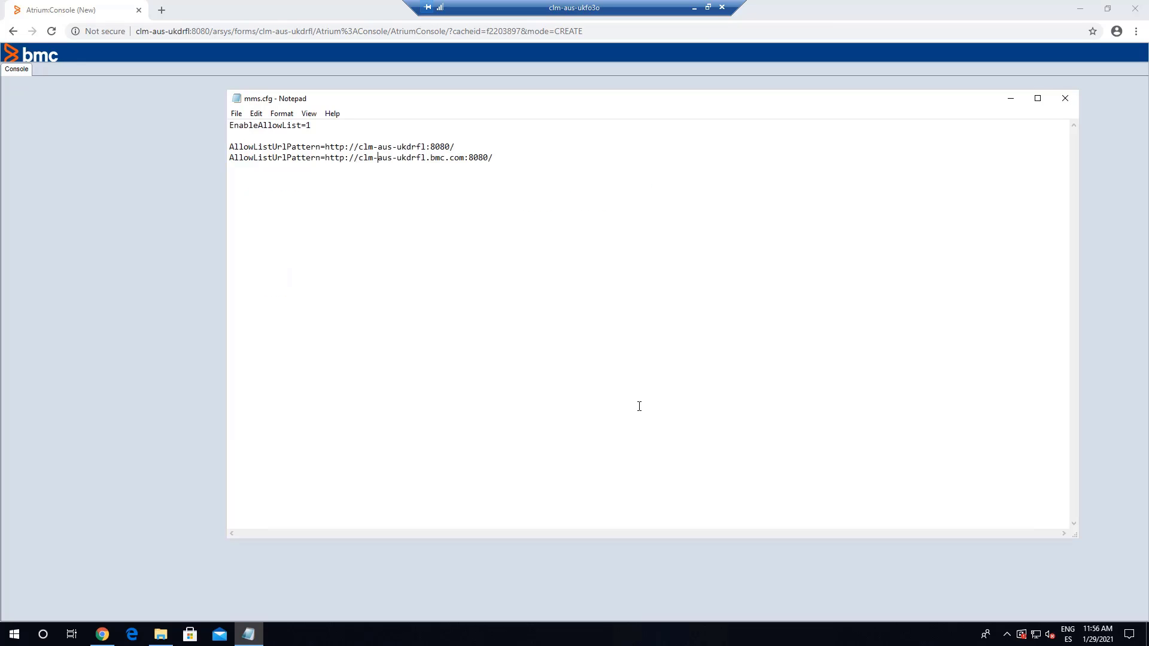
mouse_move(510, 325)
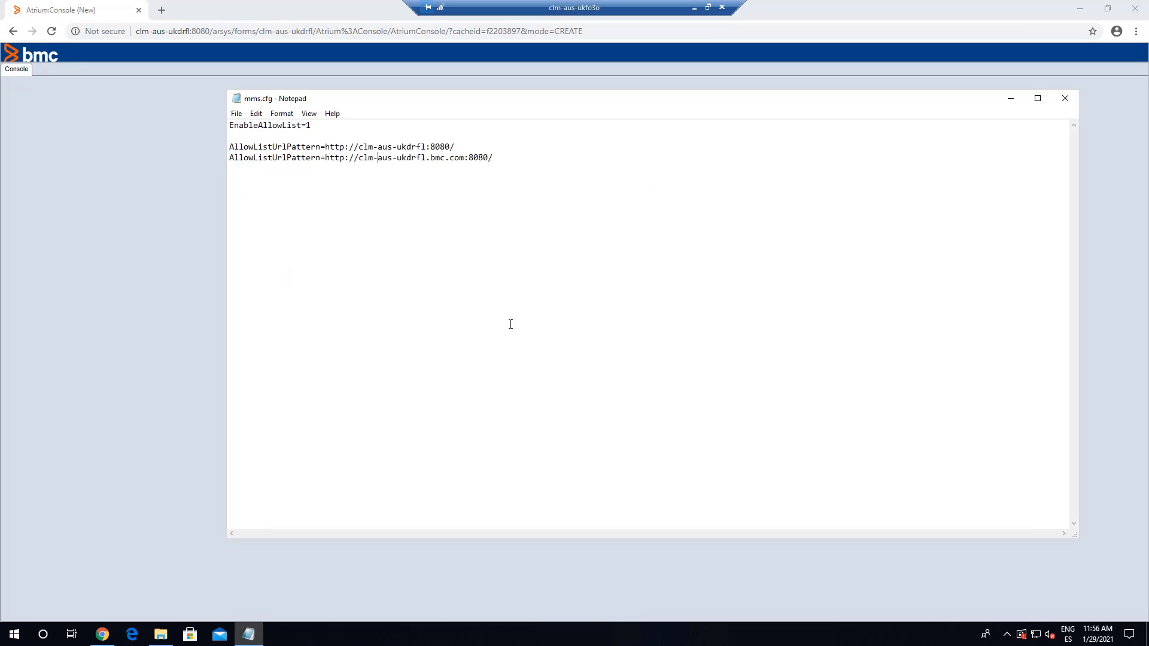
mouse_move(835, 86)
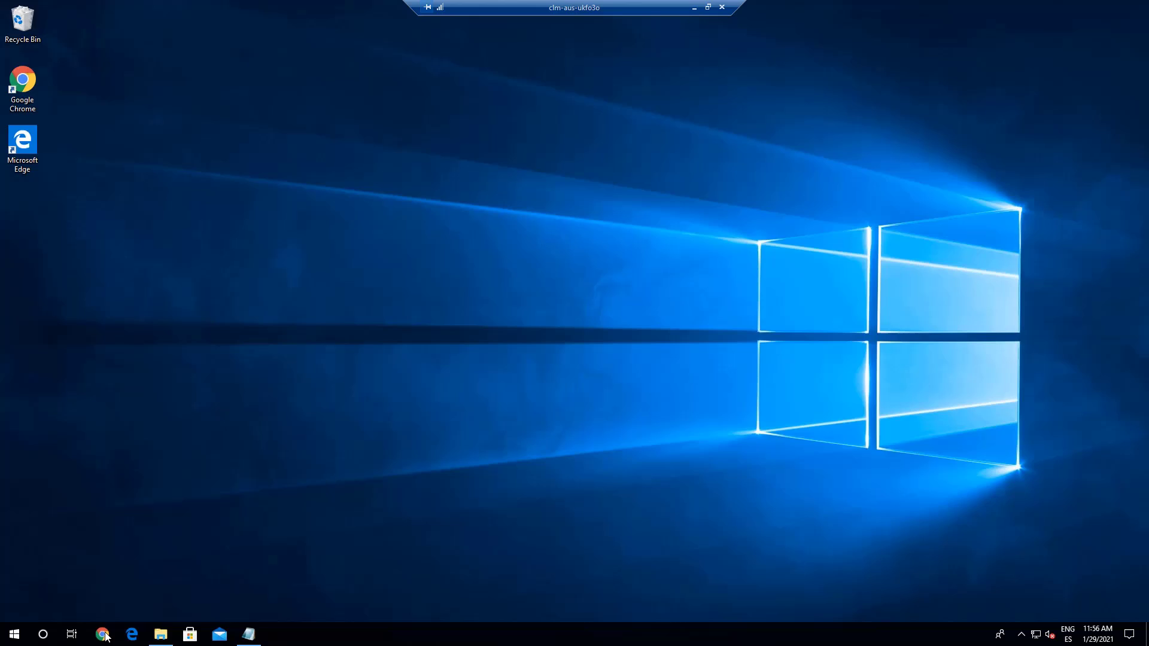
Step: Relaunch Chrome at clm-aus-ukdrfl:8080/arsys/, sign in as Demo, and open Atrium Core Console
left_click(102, 633)
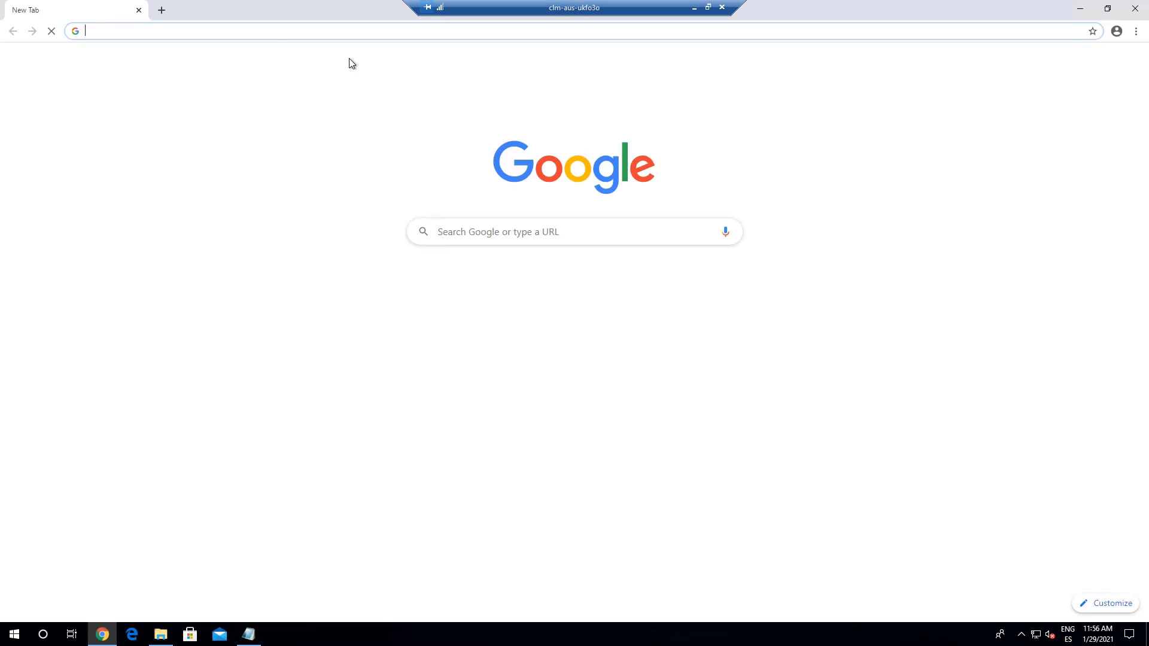
type("clm-aus-ukdrfl:8080/arsys/shared/login.jsp?/arsys/")
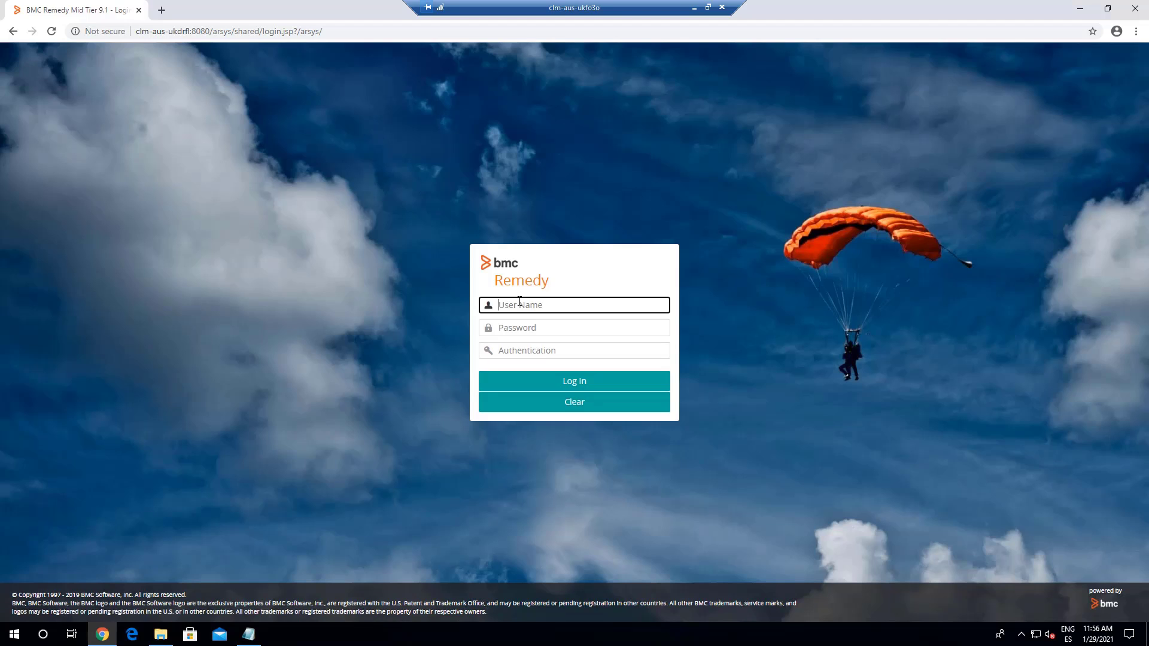
type("Demo")
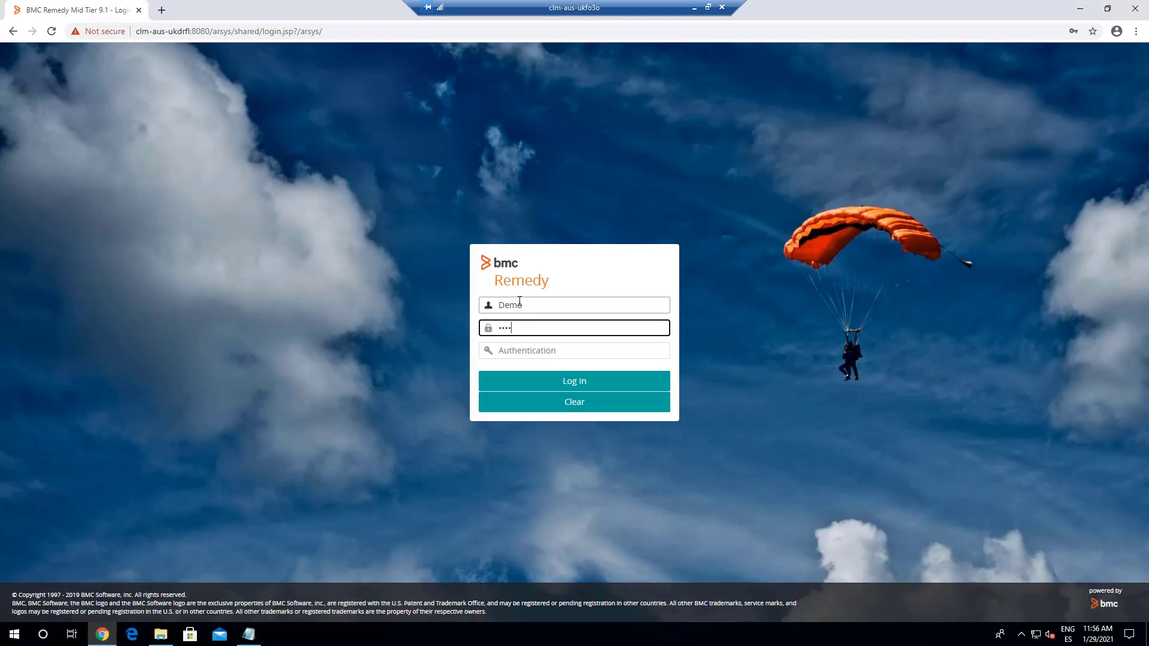
left_click(573, 381)
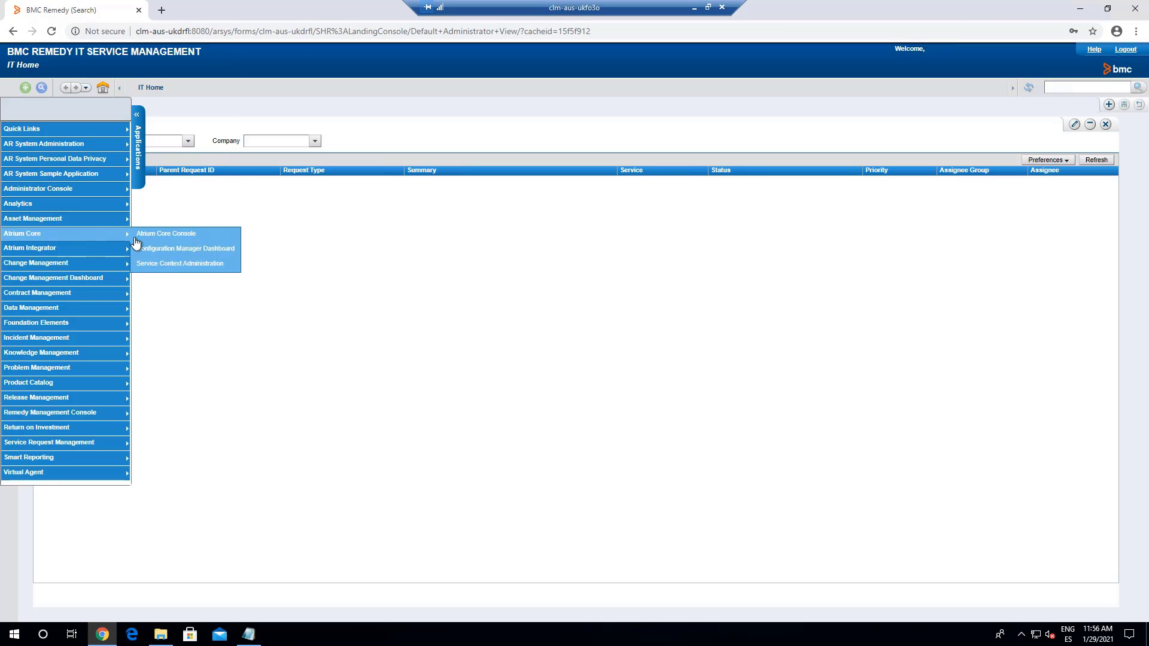
left_click(166, 234)
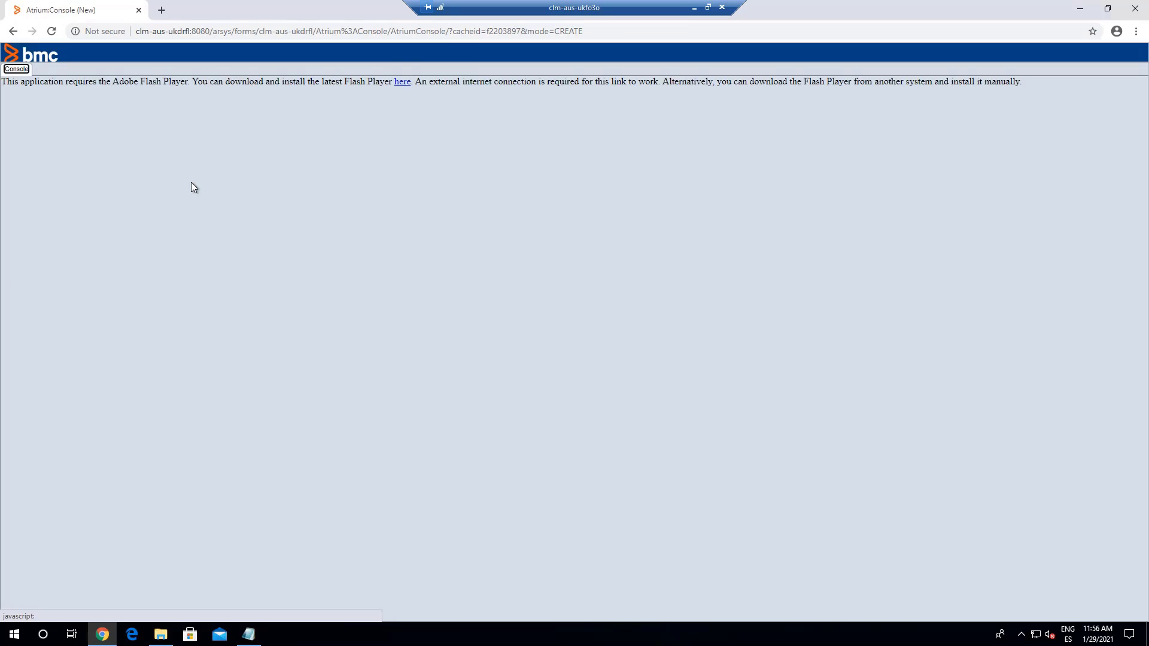
Step: Allow Flash on the Atrium Core Console page and show its Applications list
left_click(81, 31)
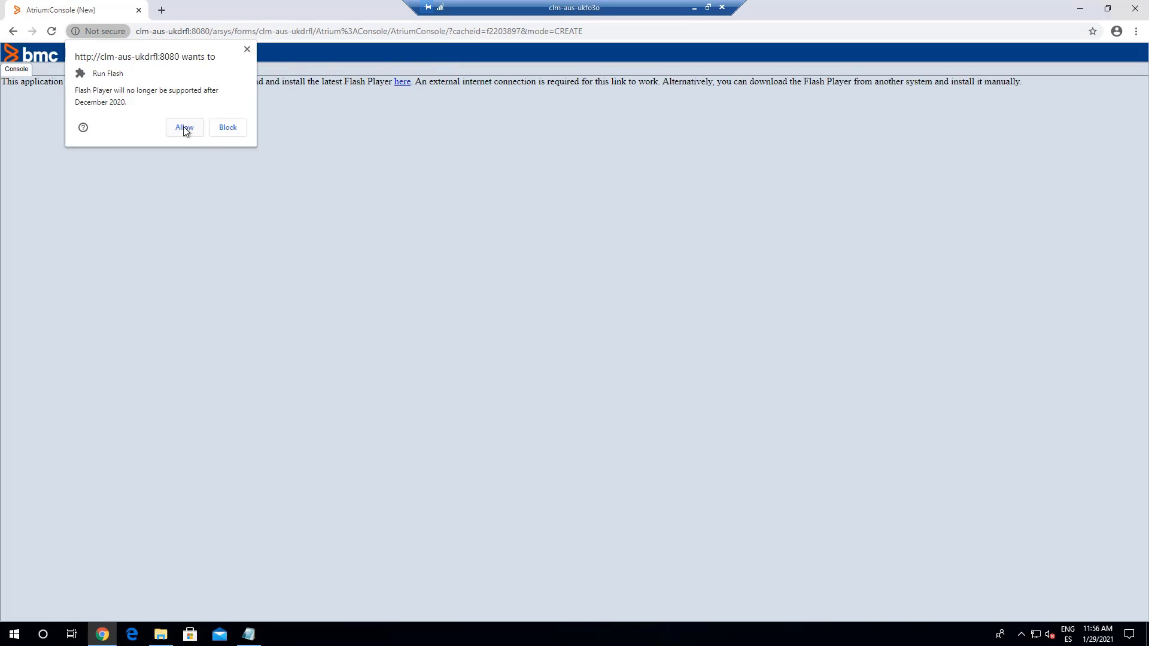
left_click(184, 128)
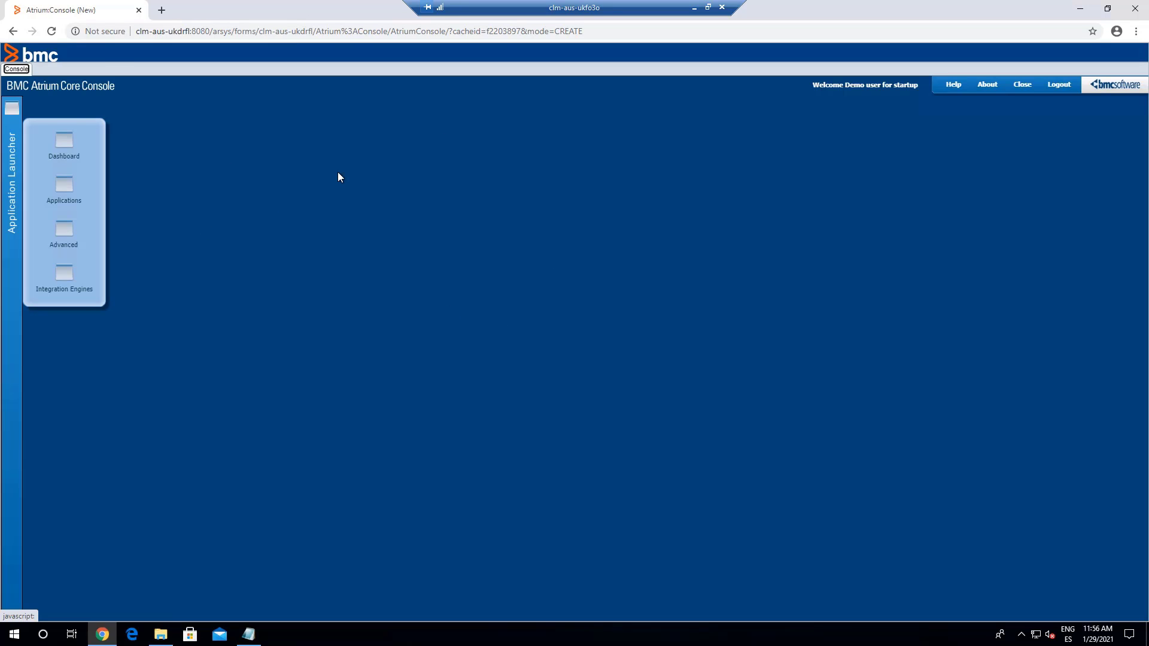
left_click(63, 188)
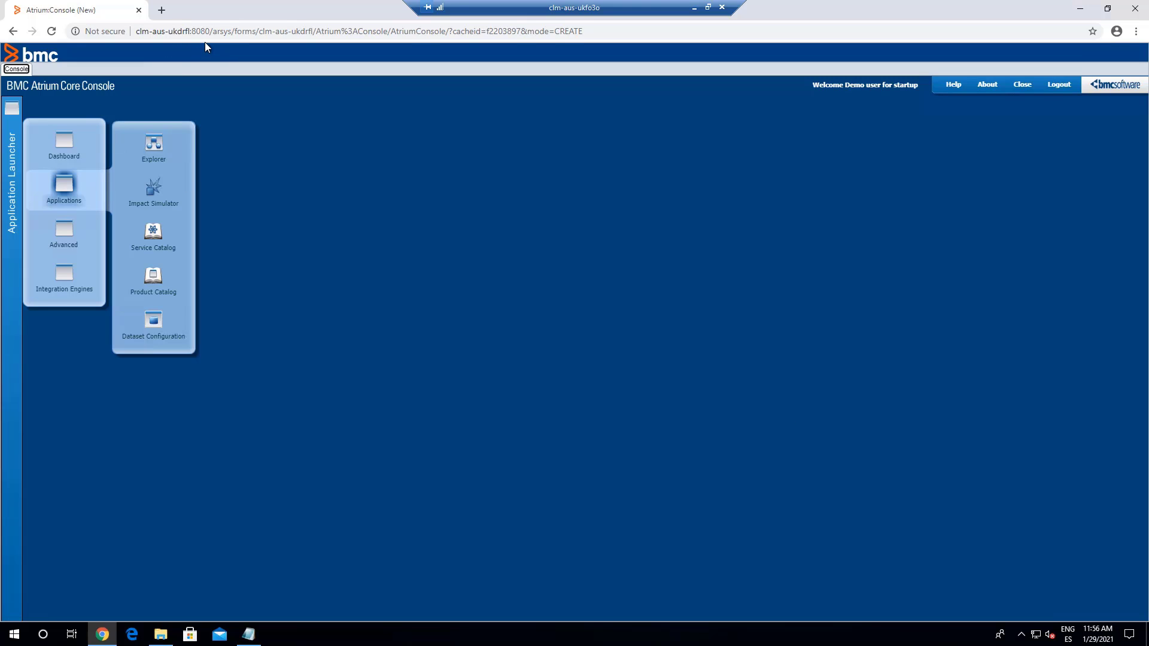
mouse_move(336, 300)
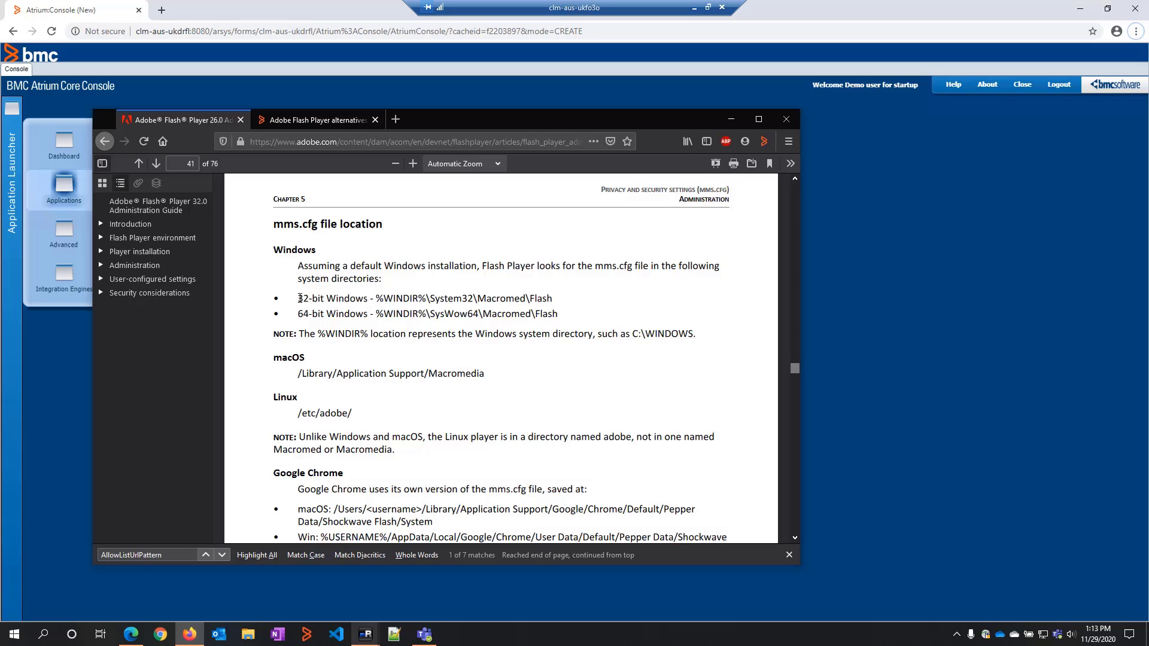
Step: Select the %WINDIR%\System32\Macromed\Flash path in the guide, then close the guide
left_click_drag(297, 298, 557, 313)
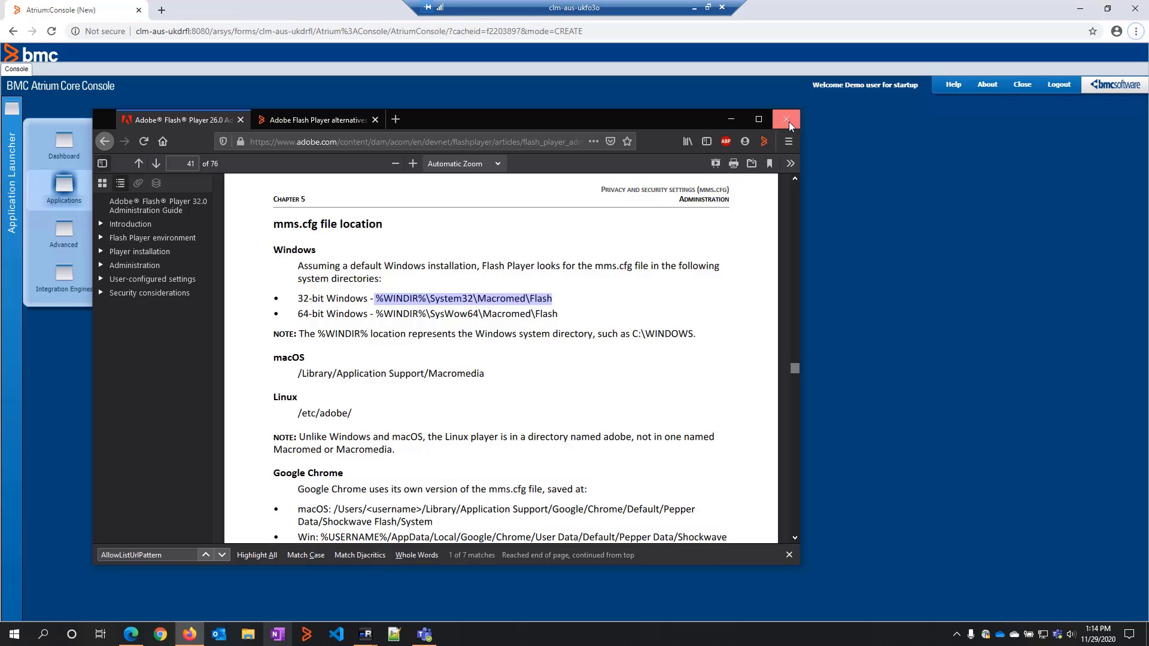
left_click(787, 119)
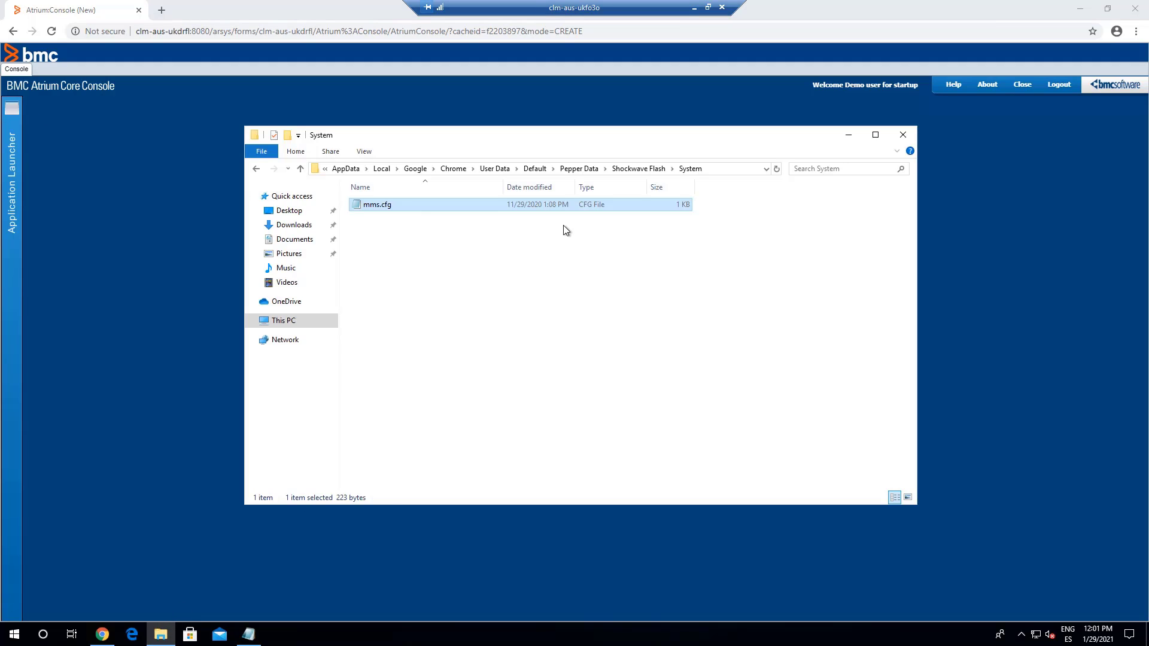
Step: Open a second File Explorer window and navigate to the SysWow64 Macromed Flash folder
right_click(158, 634)
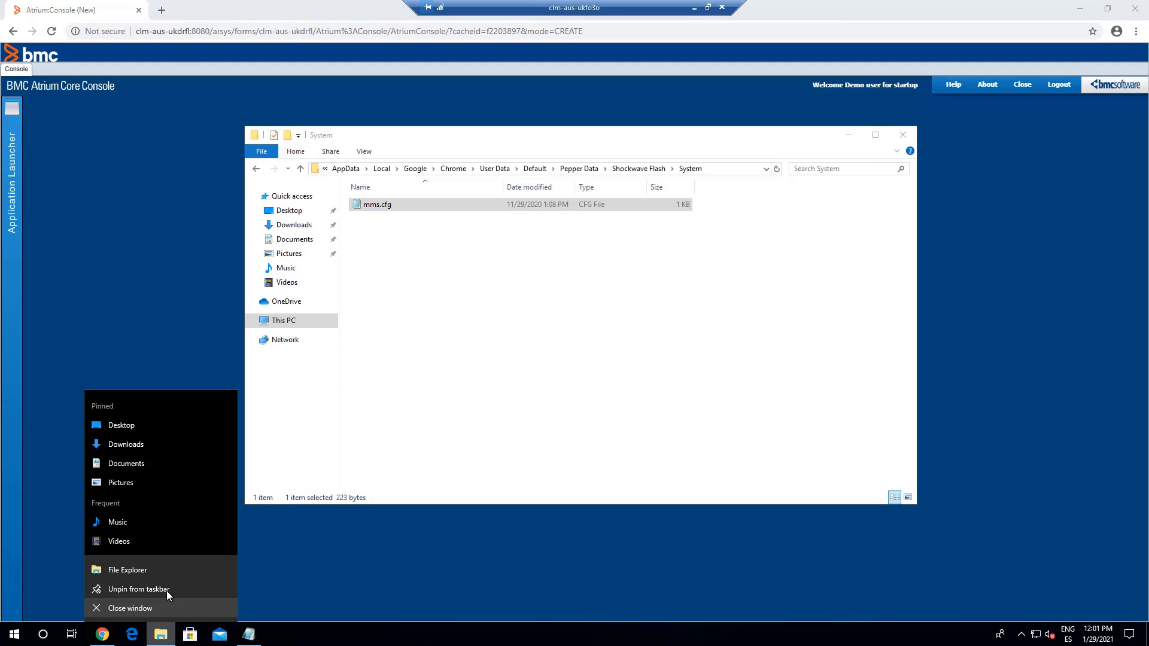
left_click(127, 570)
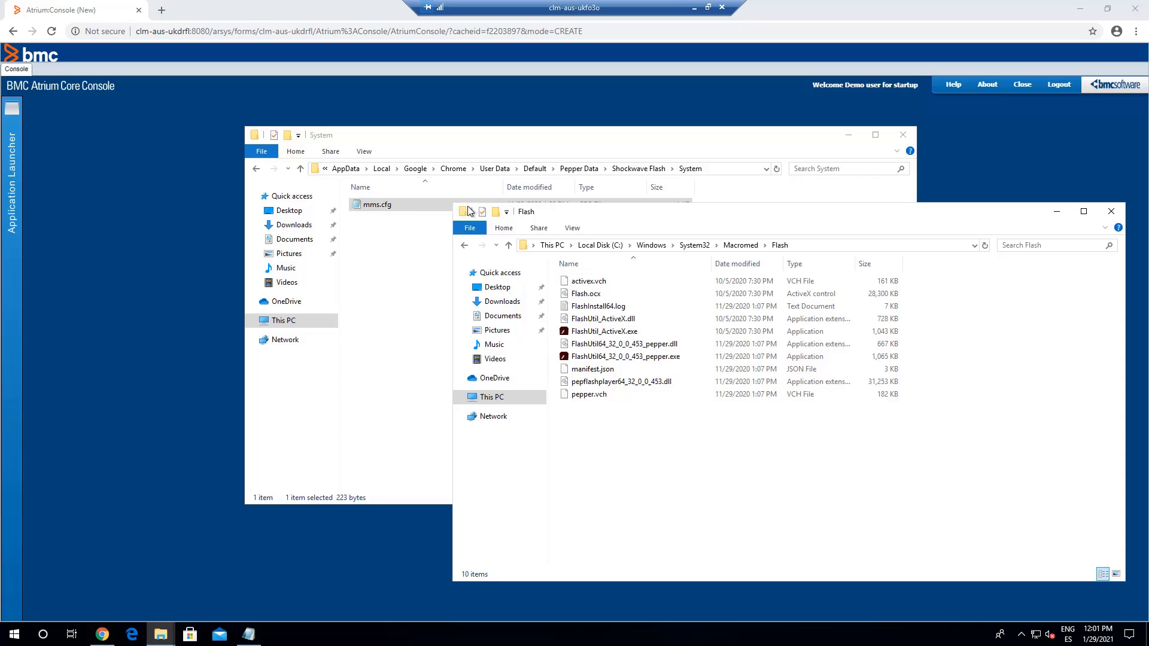
mouse_move(599, 528)
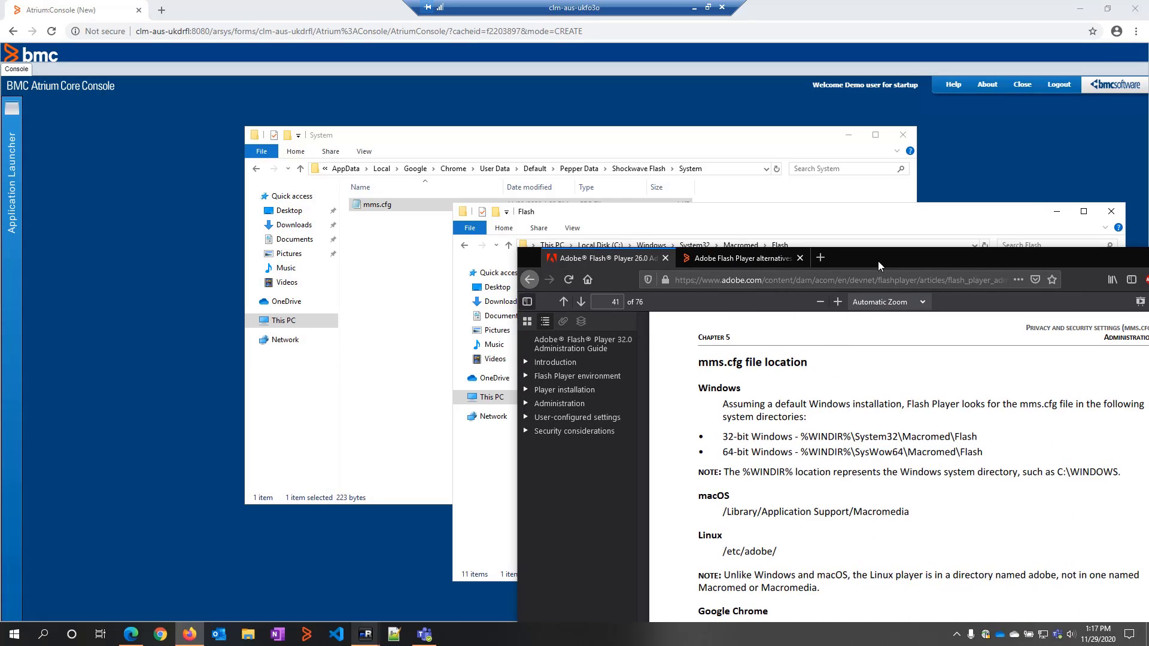
double_click(826, 452)
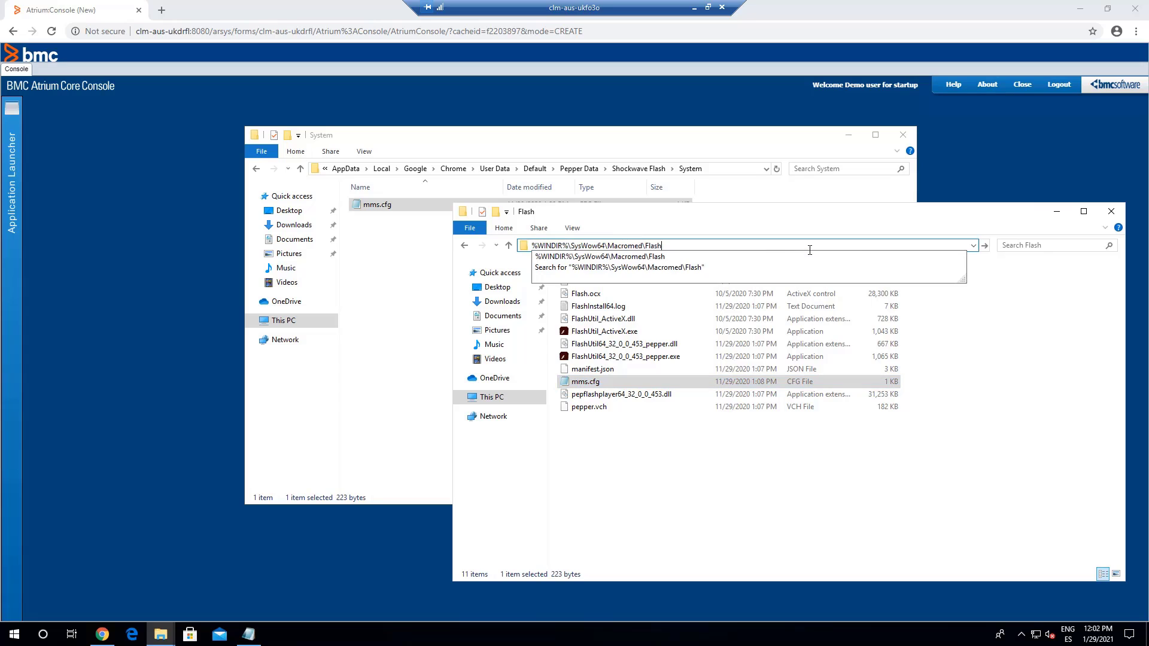
key("Enter")
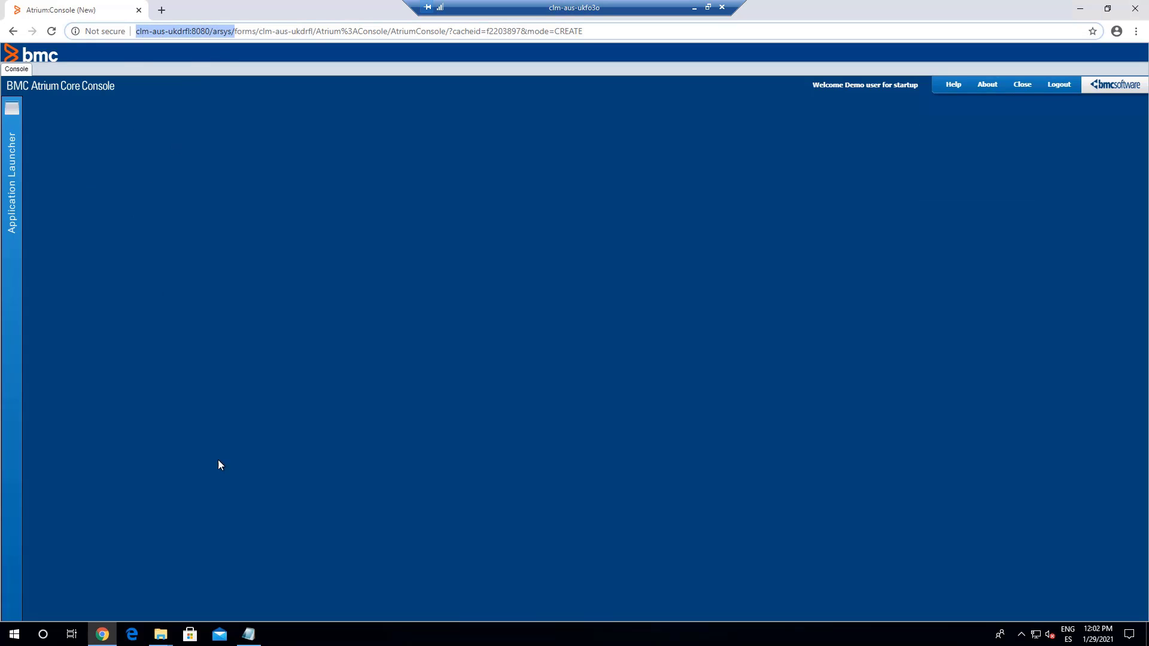
left_click(131, 635)
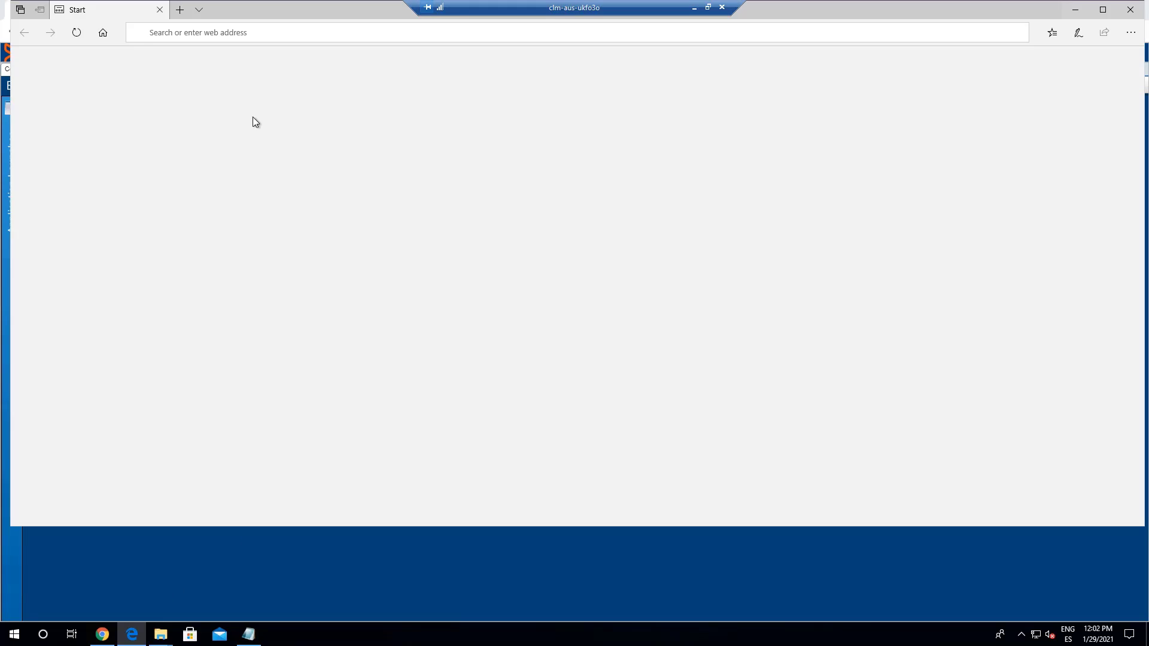
type("http://clm-aus-ukdrfl:8080/arsys/")
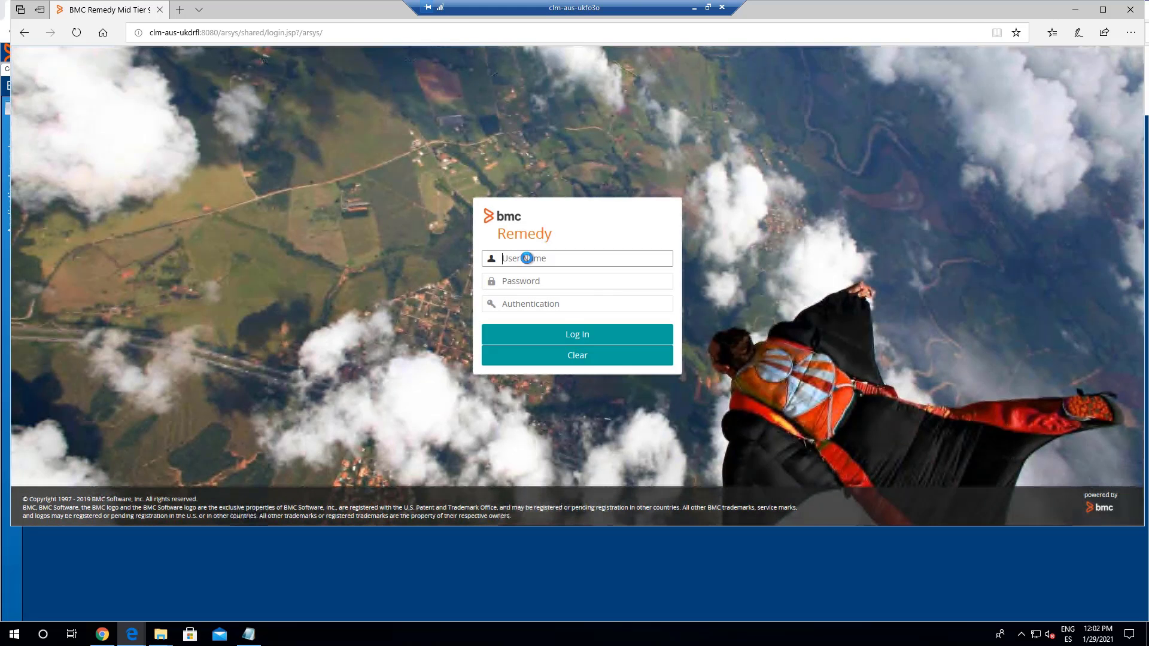
type("Demo")
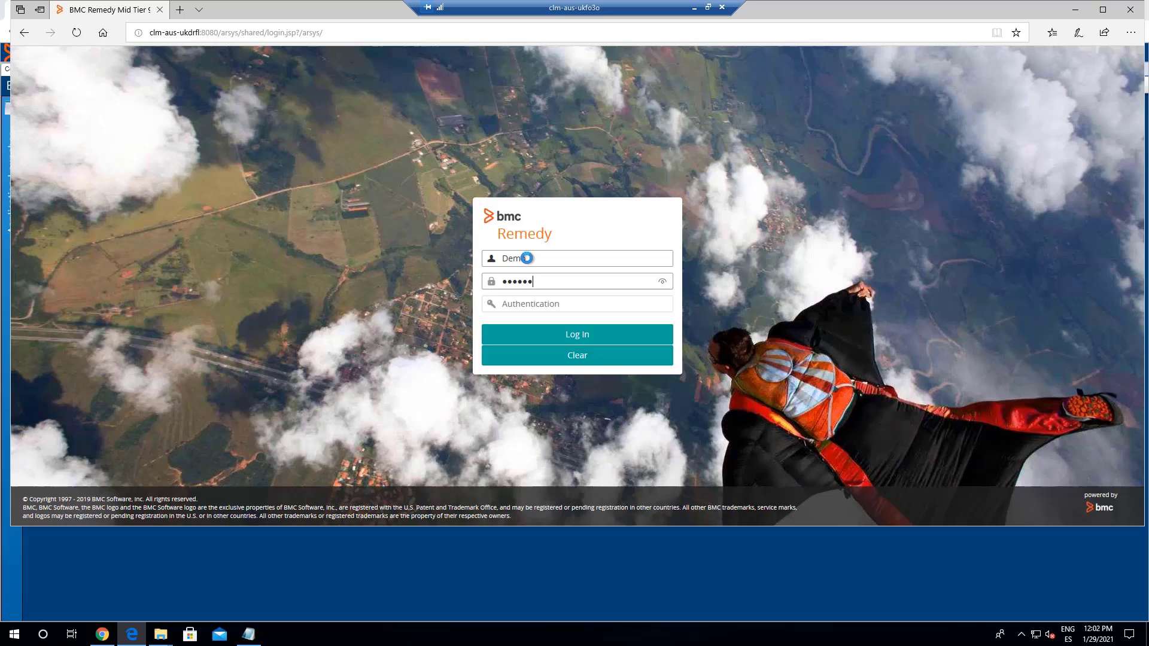
left_click(577, 334)
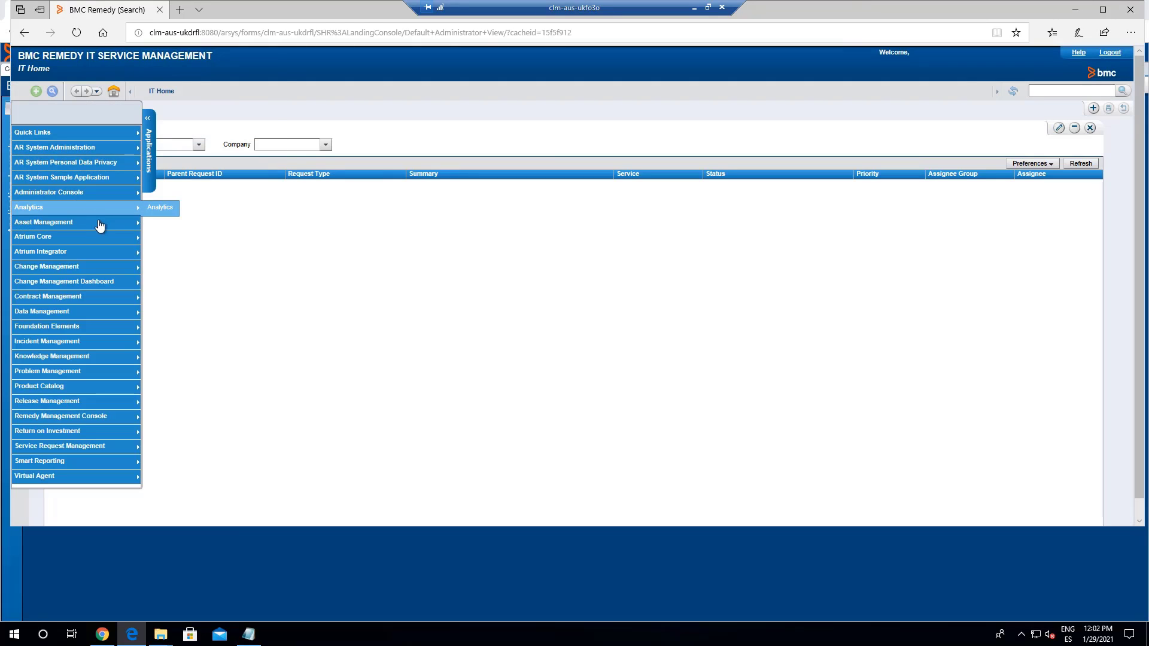
mouse_move(60, 237)
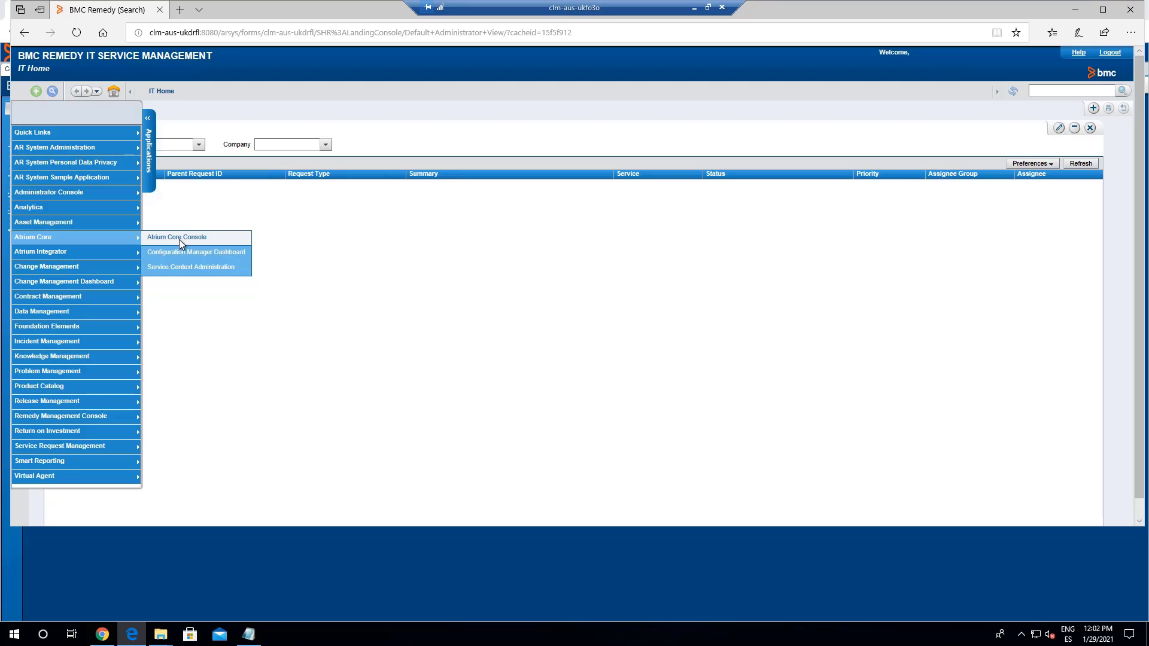
Step: Launch Atrium Core > Atrium Core Console from the Edge Applications menu
left_click(176, 237)
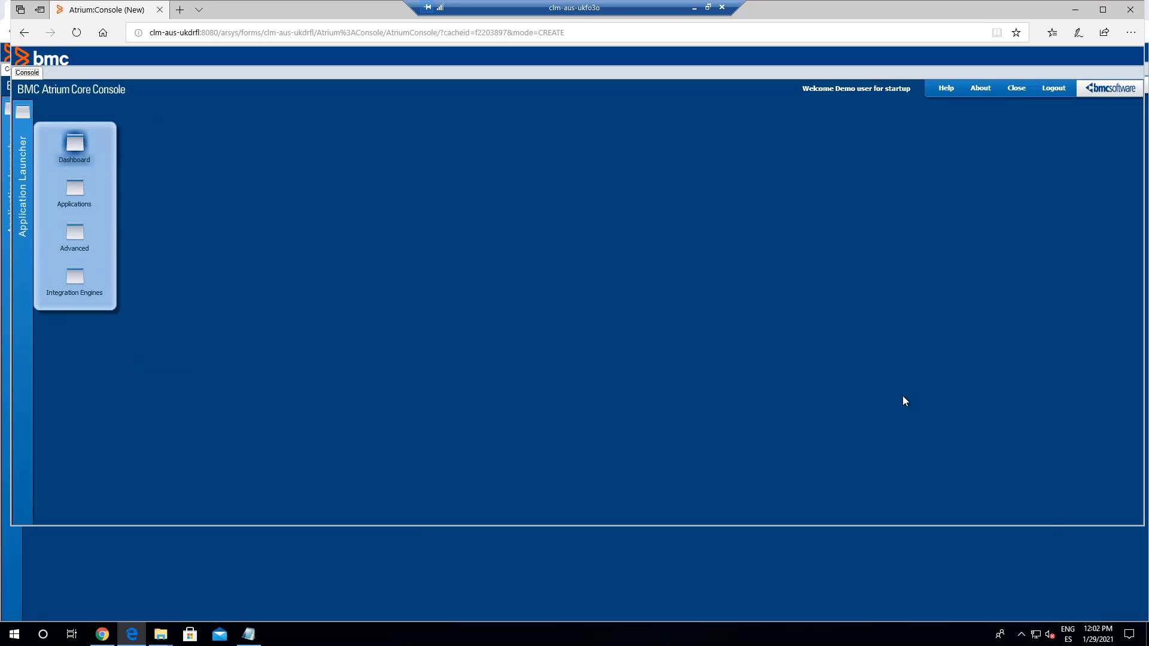
mouse_move(621, 264)
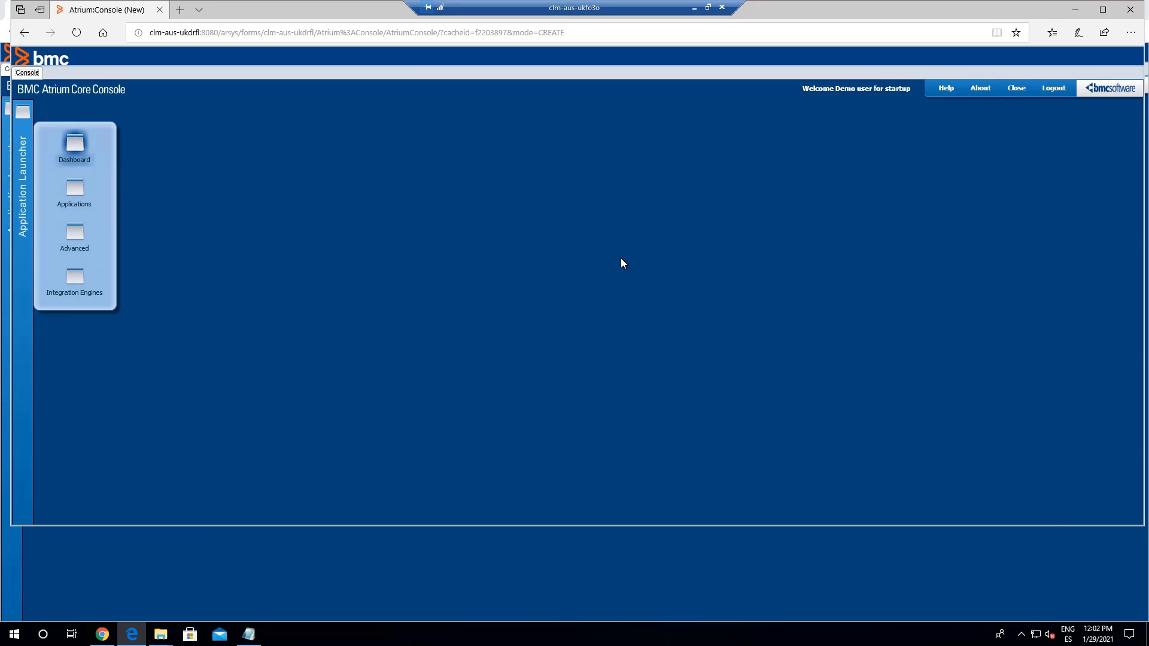
mouse_move(656, 208)
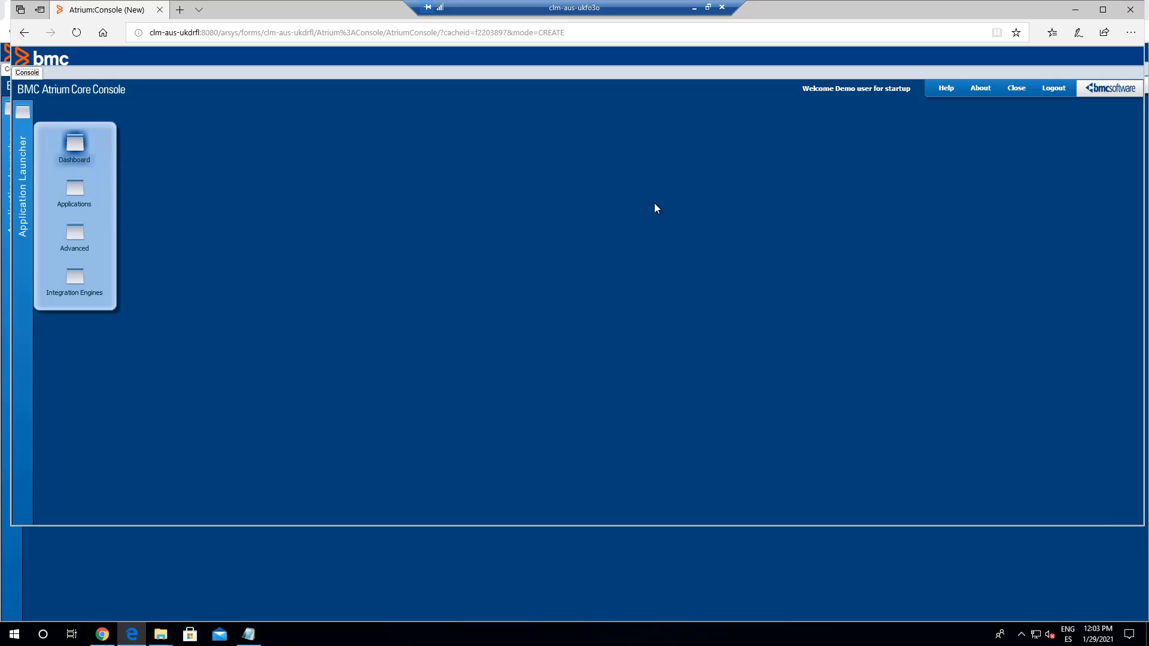
mouse_move(810, 203)
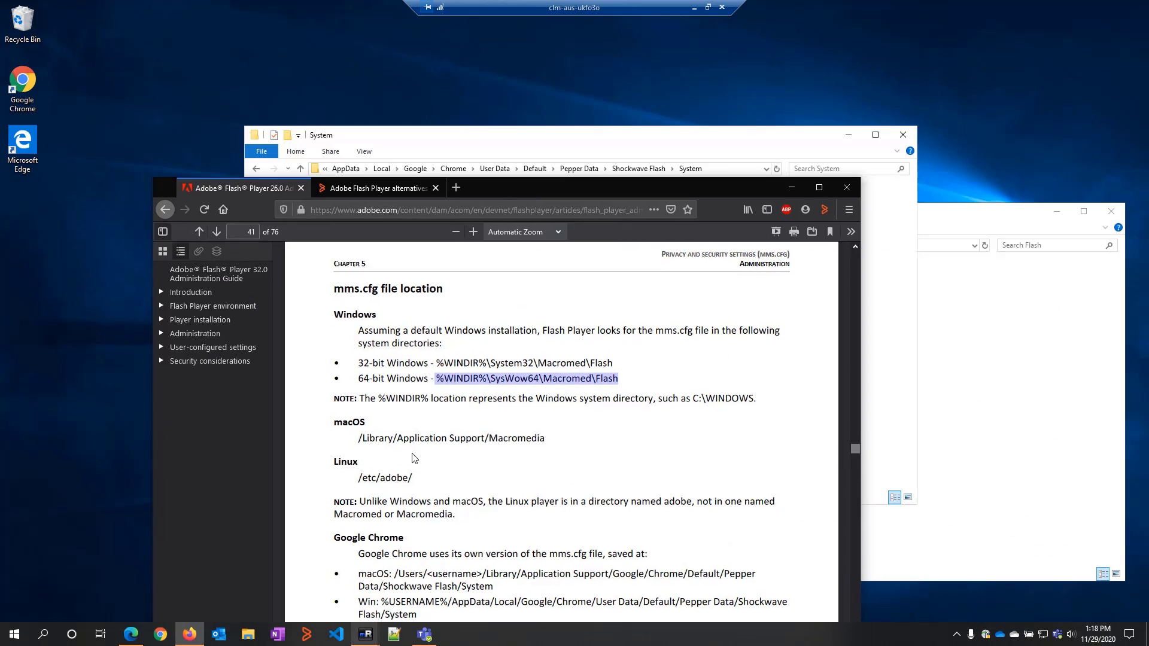
Step: Scroll the Flash guide PDF down to the Google Chrome mms.cfg location
scroll("down", 3)
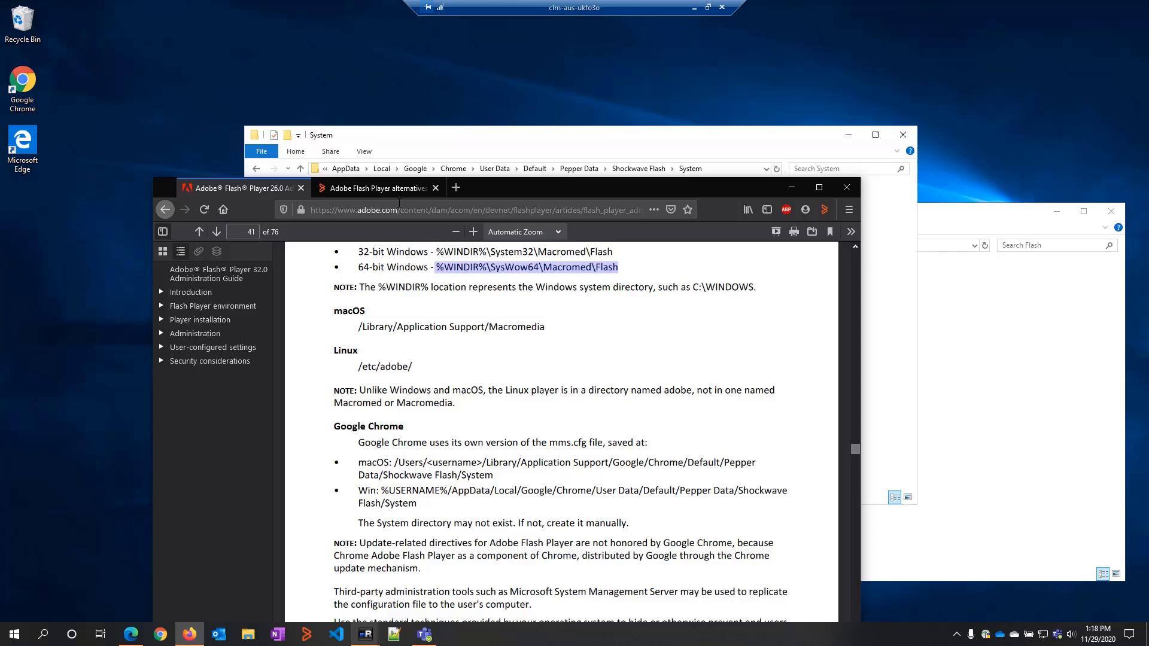